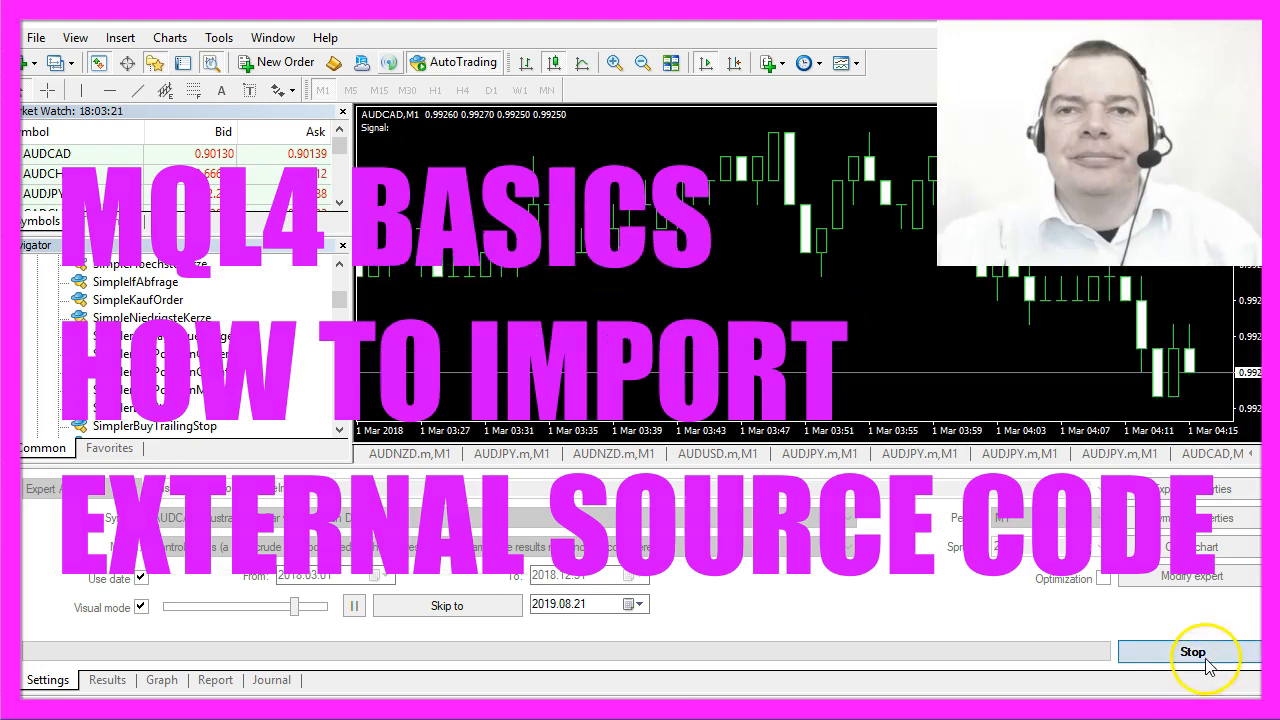
Stop the running visual backtest of SimpleSourceCodeImport on AUDCAD M1
{"action": "left_click", "coordinate": [1192, 652]}
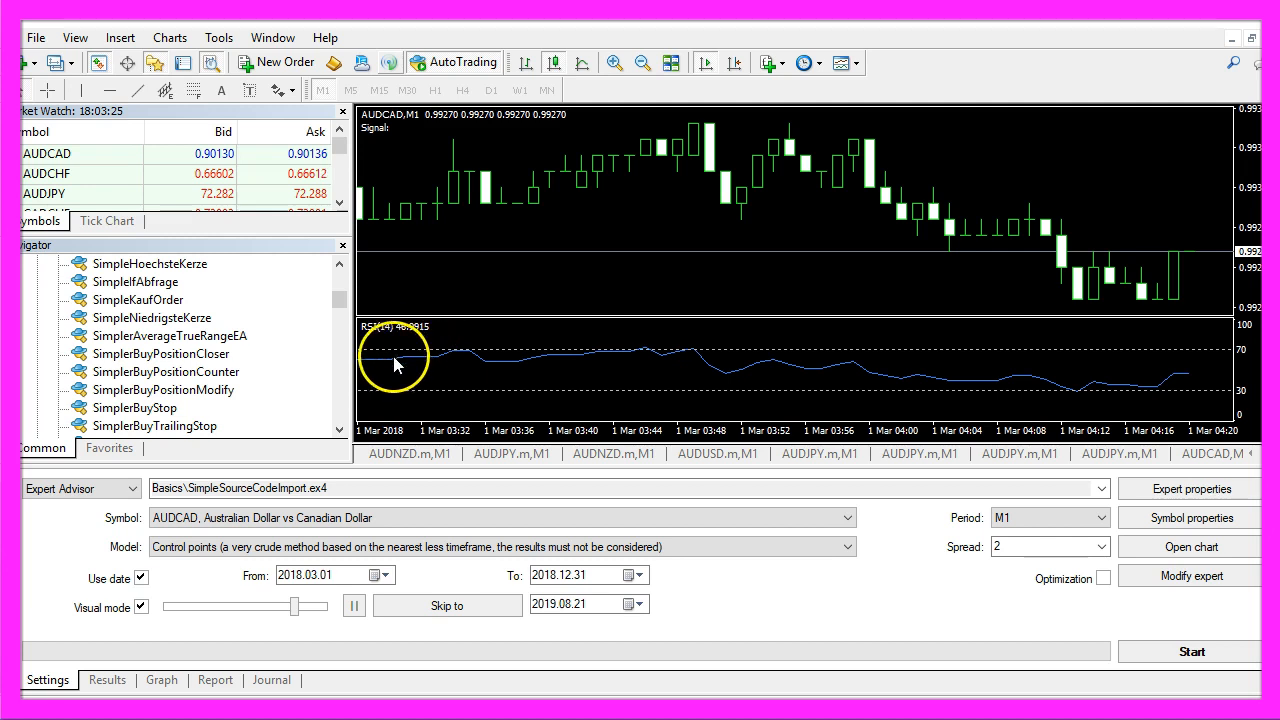
{"action": "mouse_move", "coordinate": [1140, 388]}
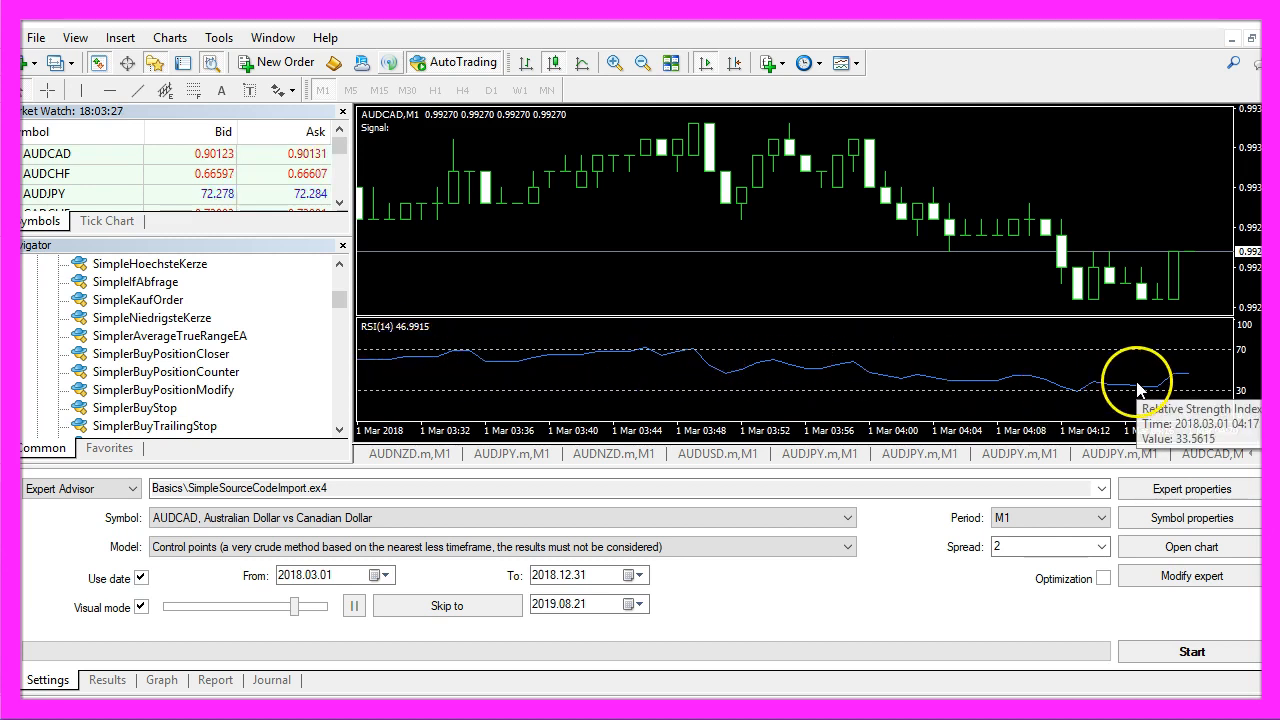
{"action": "mouse_move", "coordinate": [818, 264]}
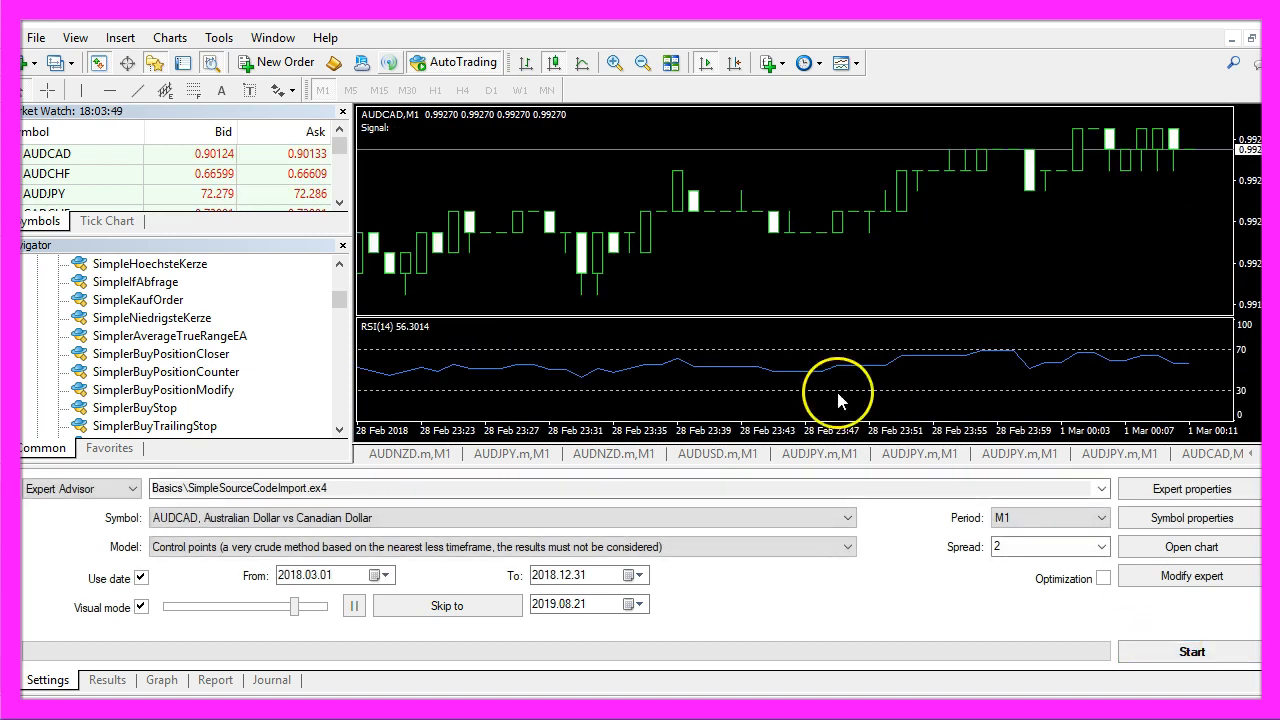
{"action": "mouse_move", "coordinate": [376, 356]}
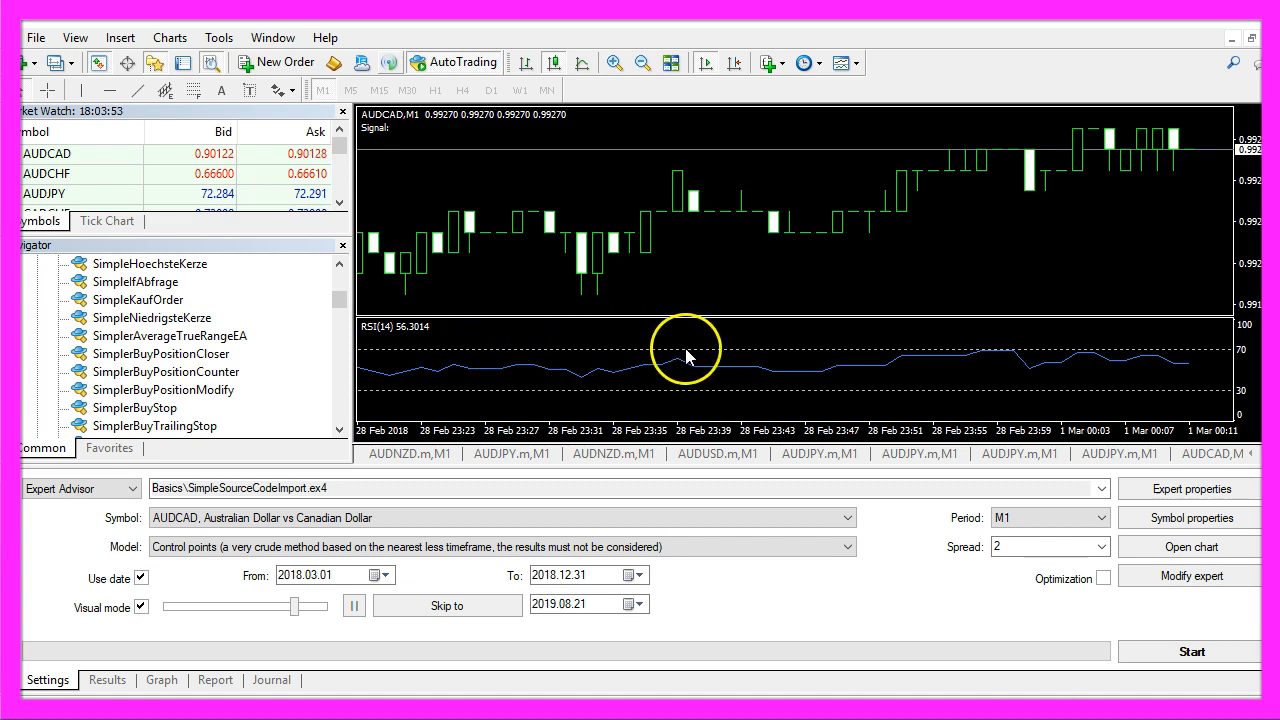
{"action": "mouse_move", "coordinate": [558, 384]}
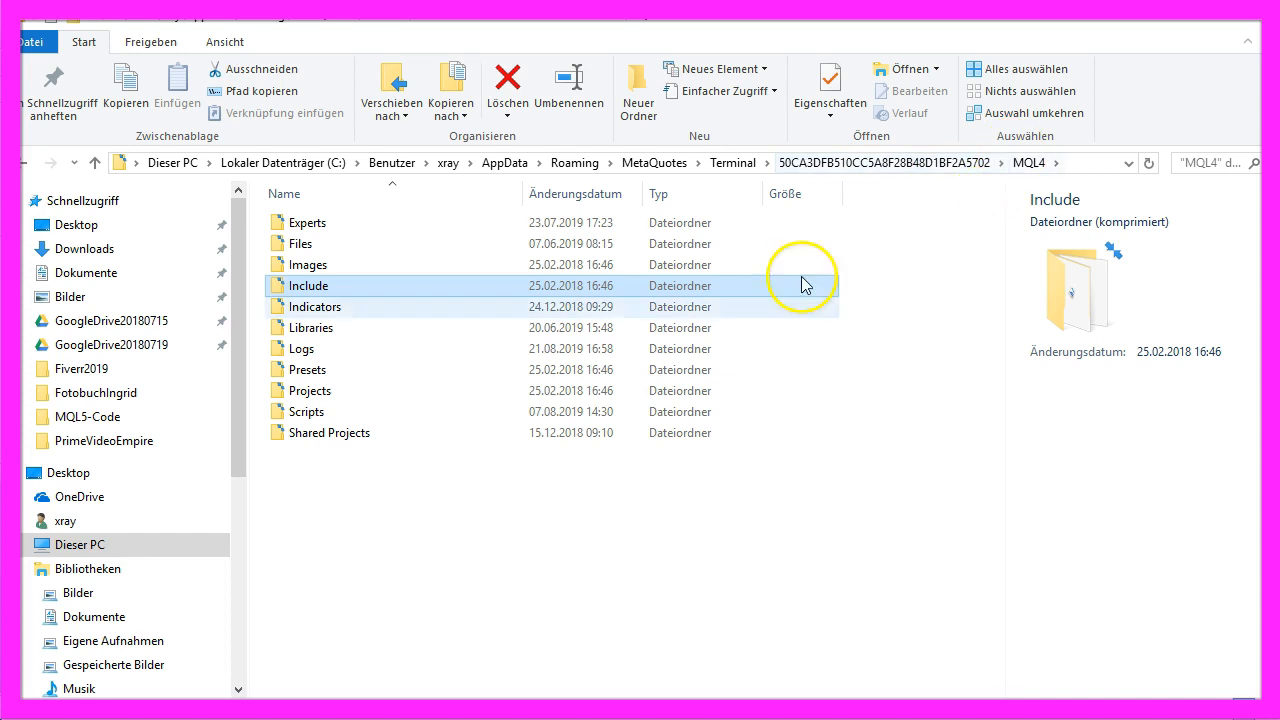
{"action": "mouse_move", "coordinate": [320, 296]}
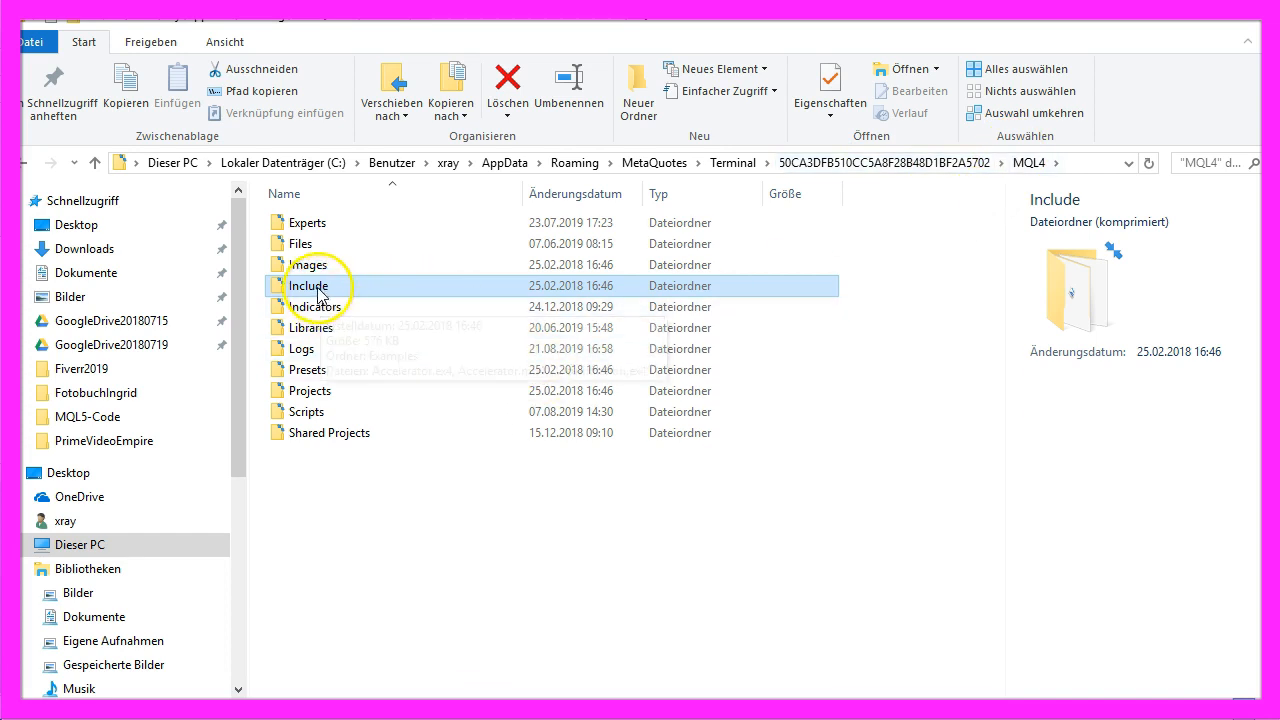
{"action": "mouse_move", "coordinate": [316, 290]}
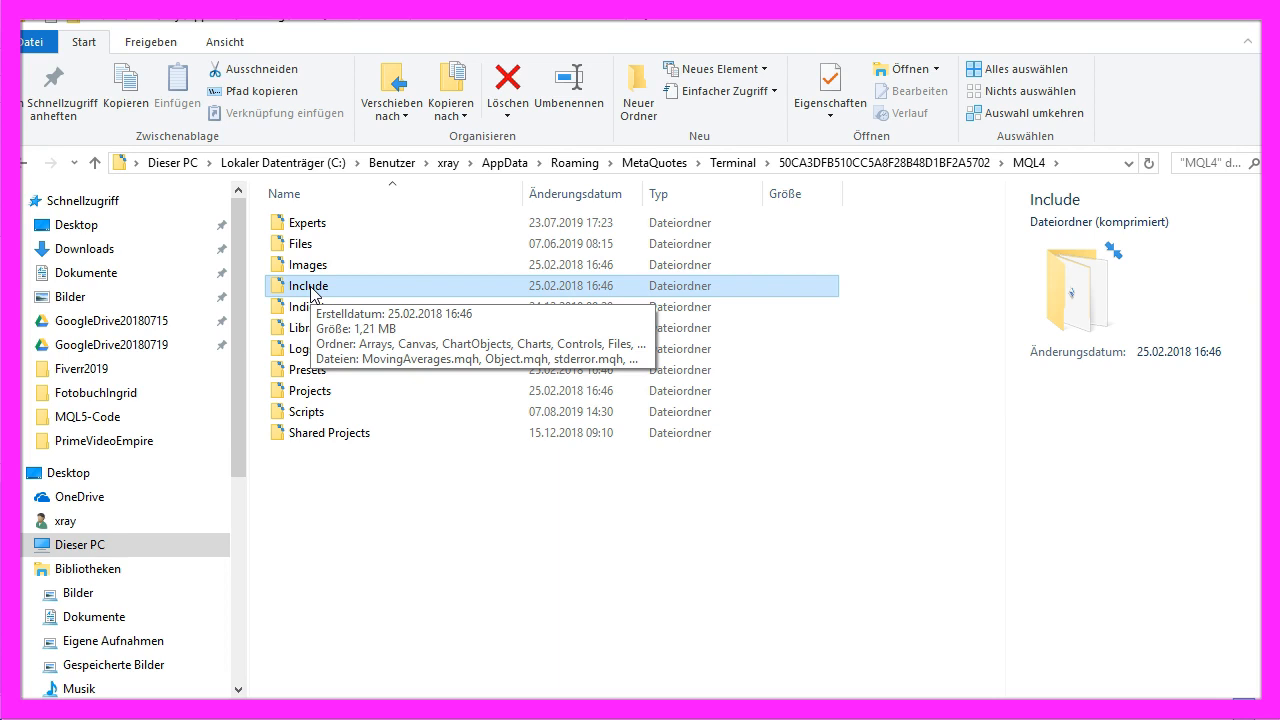
Navigate into MQL4 Include\Canvas and bring up the context menu for Canvas.mqh
{"action": "double_click", "coordinate": [308, 284]}
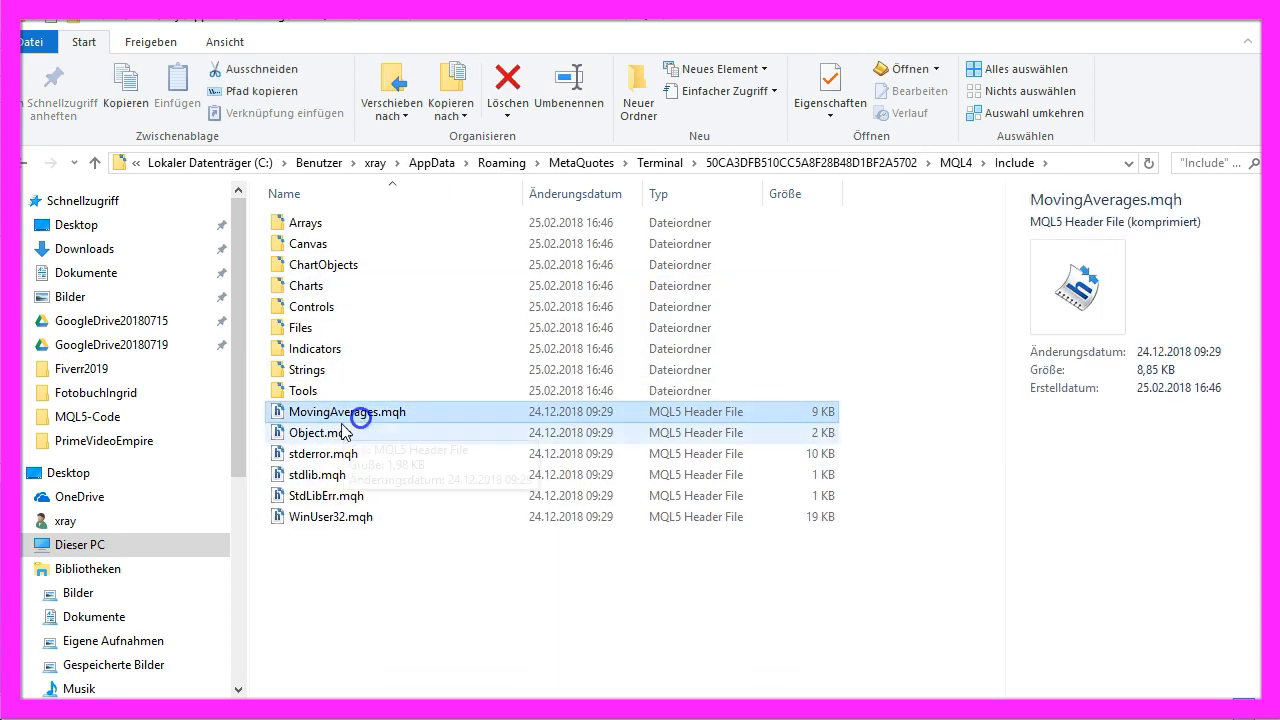
{"action": "left_click", "coordinate": [320, 432]}
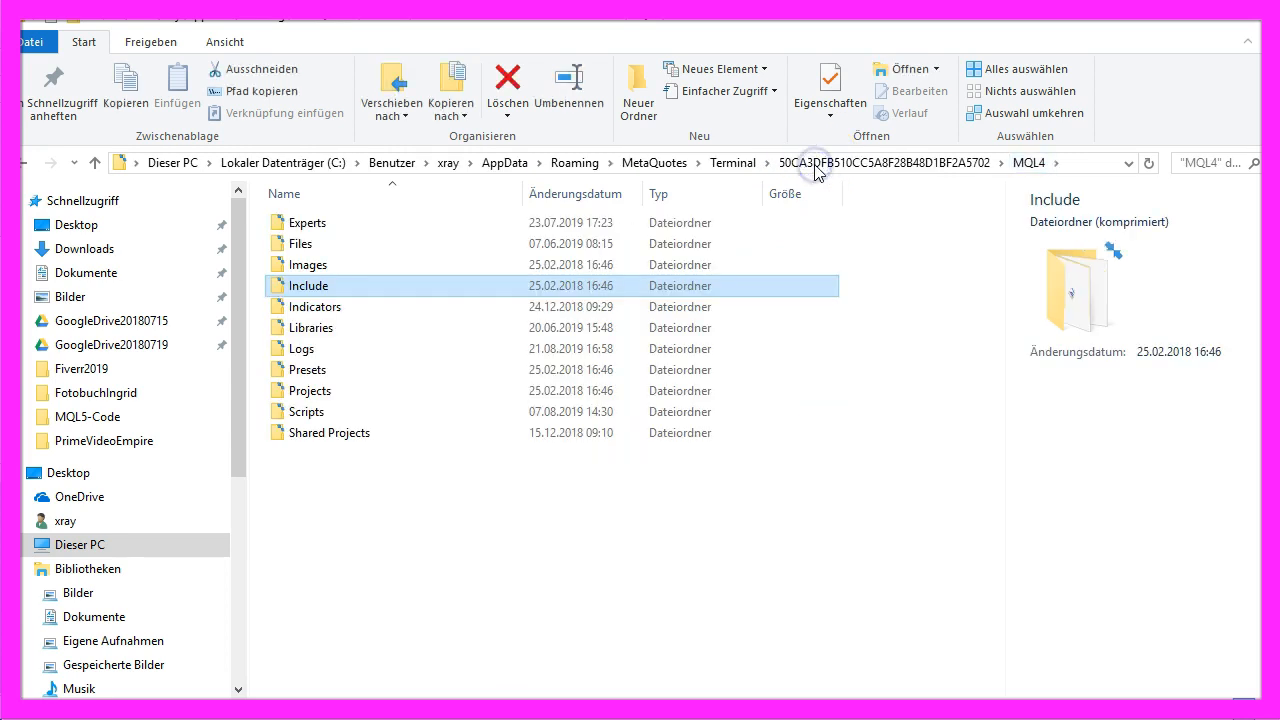
{"action": "double_click", "coordinate": [308, 284]}
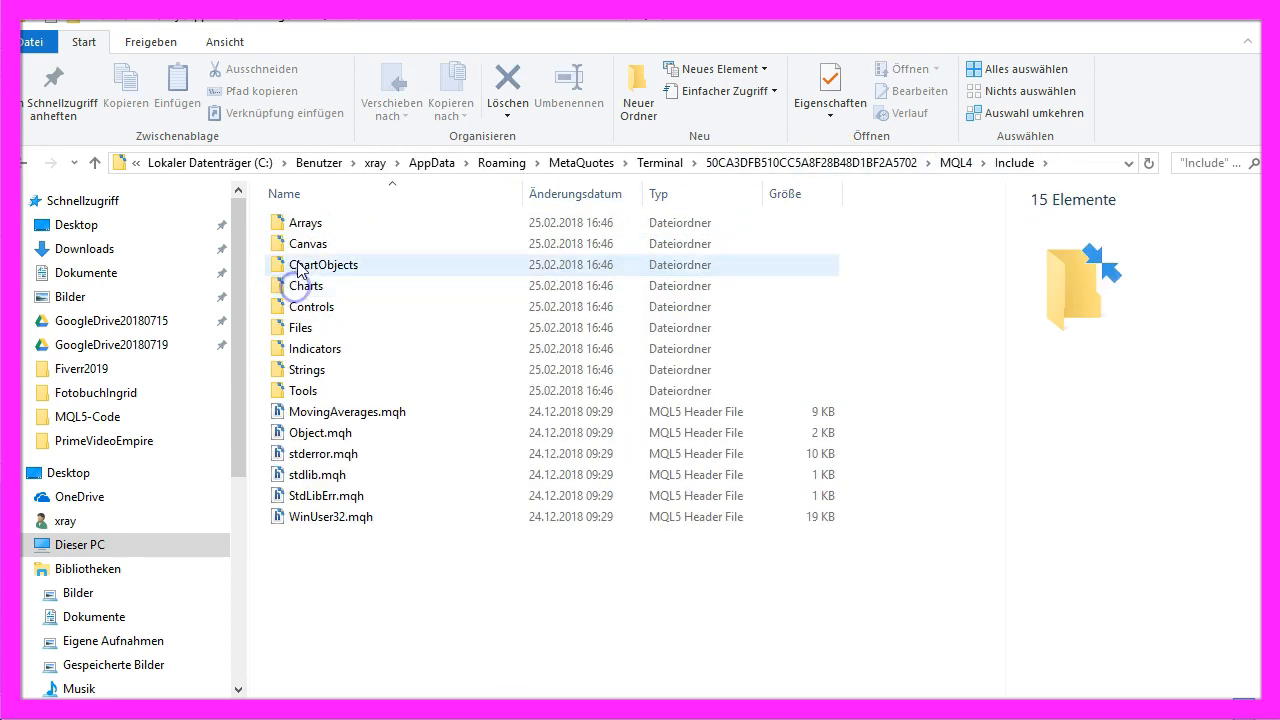
{"action": "double_click", "coordinate": [308, 244]}
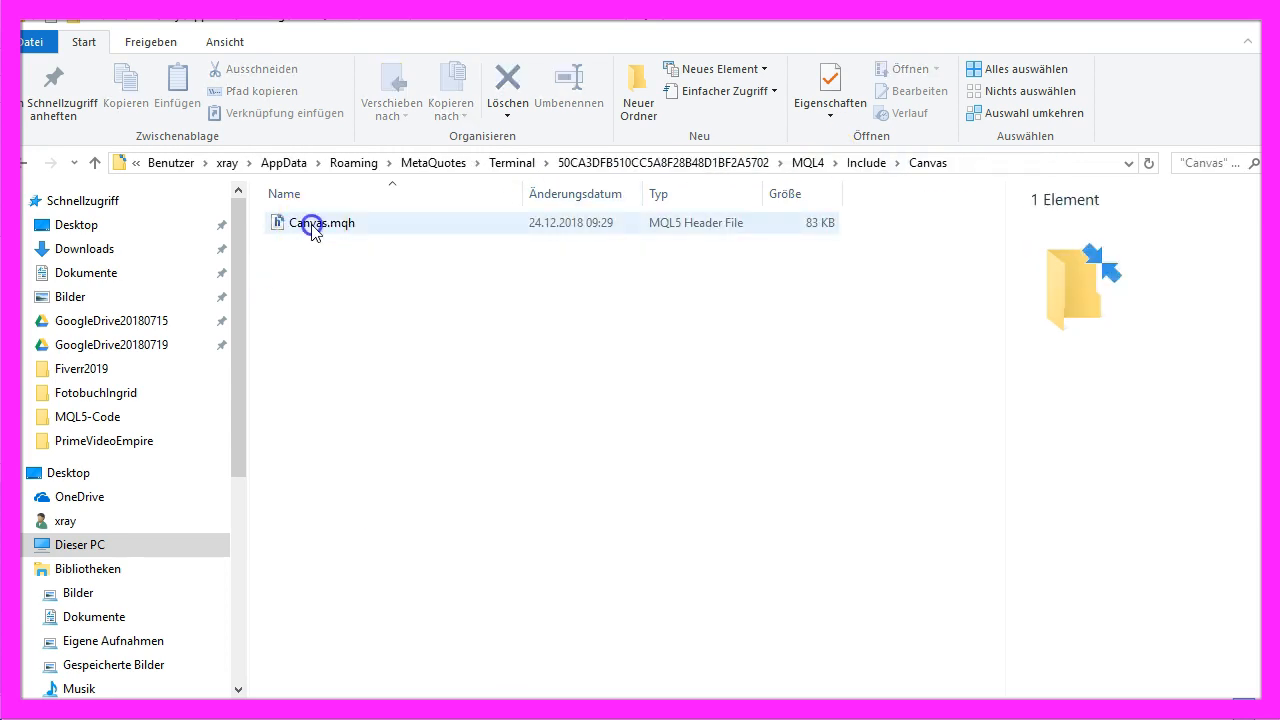
{"action": "right_click", "coordinate": [316, 222]}
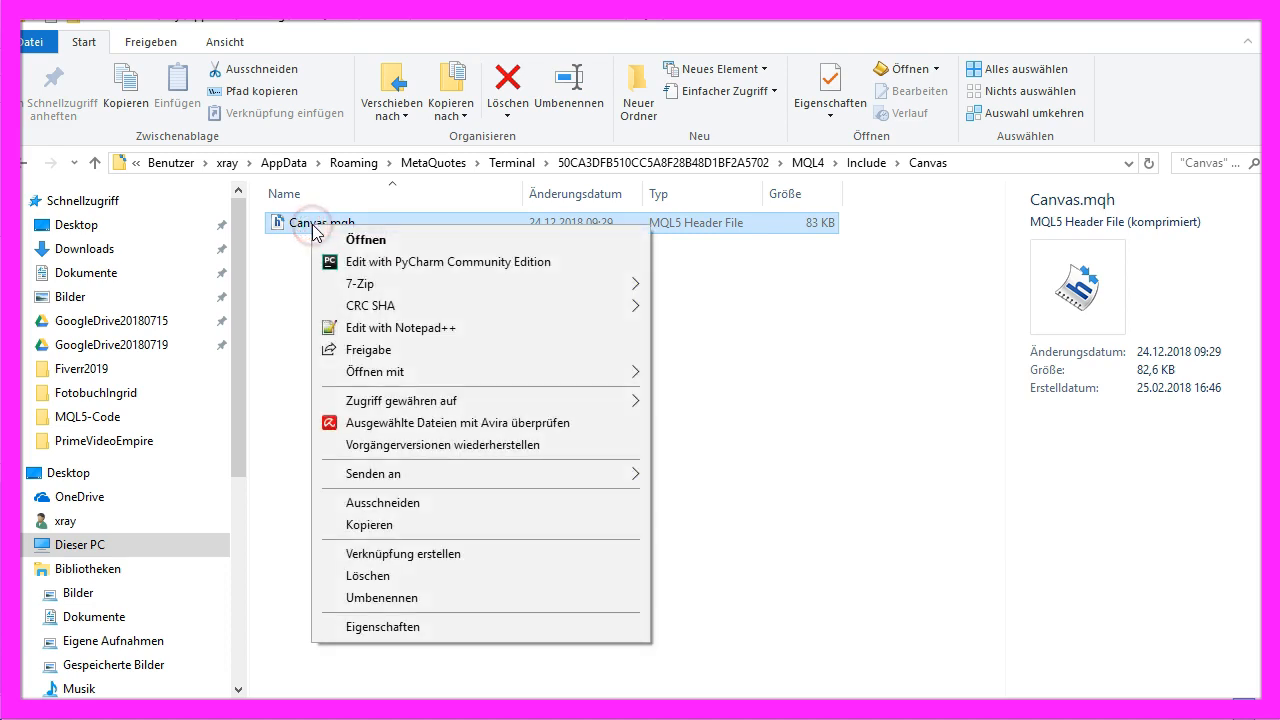
{"action": "mouse_move", "coordinate": [400, 328]}
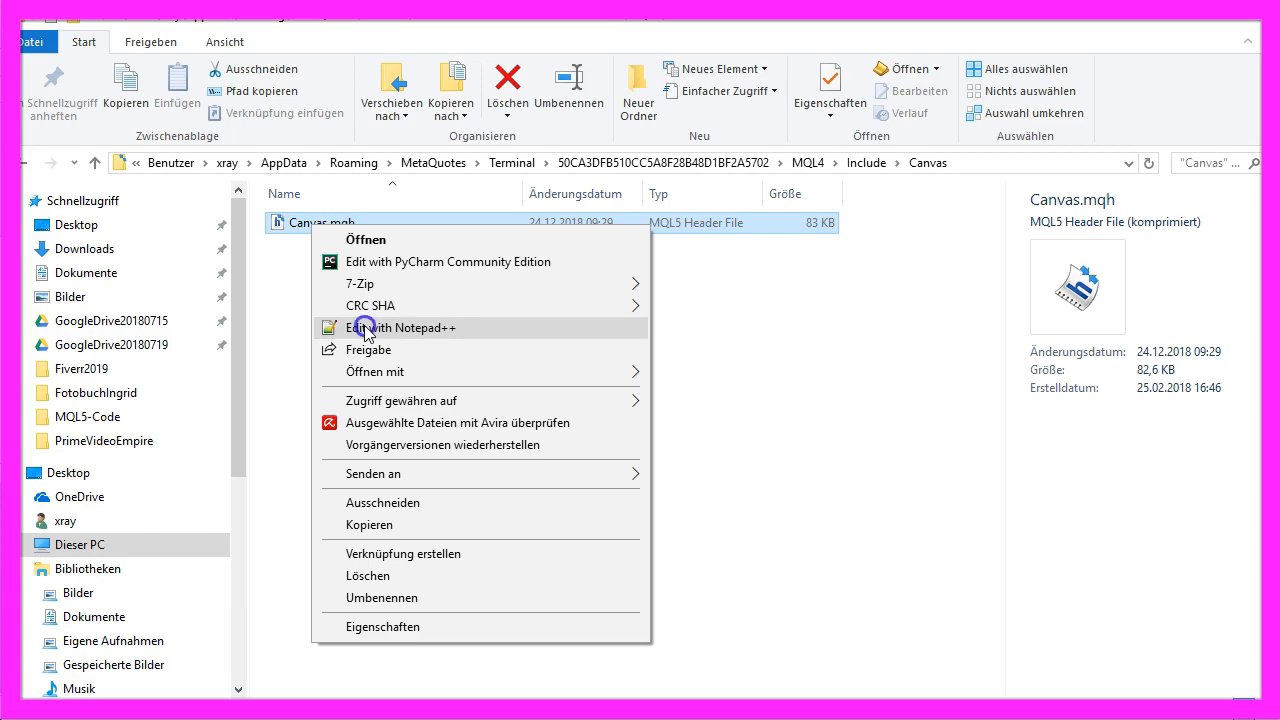
Edit Canvas.mqh with Notepad++ and read through the CCanvas class source
{"action": "left_click", "coordinate": [400, 328]}
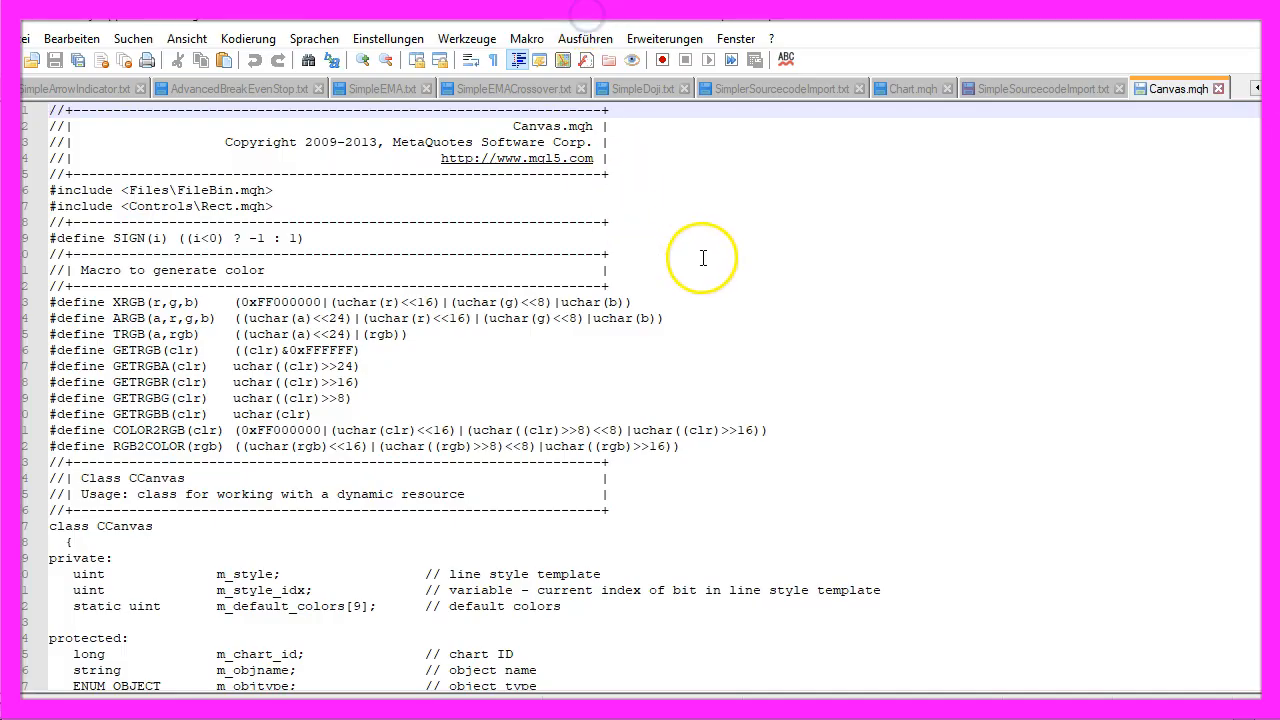
{"action": "scroll", "scroll_direction": "down", "scroll_amount": 3}
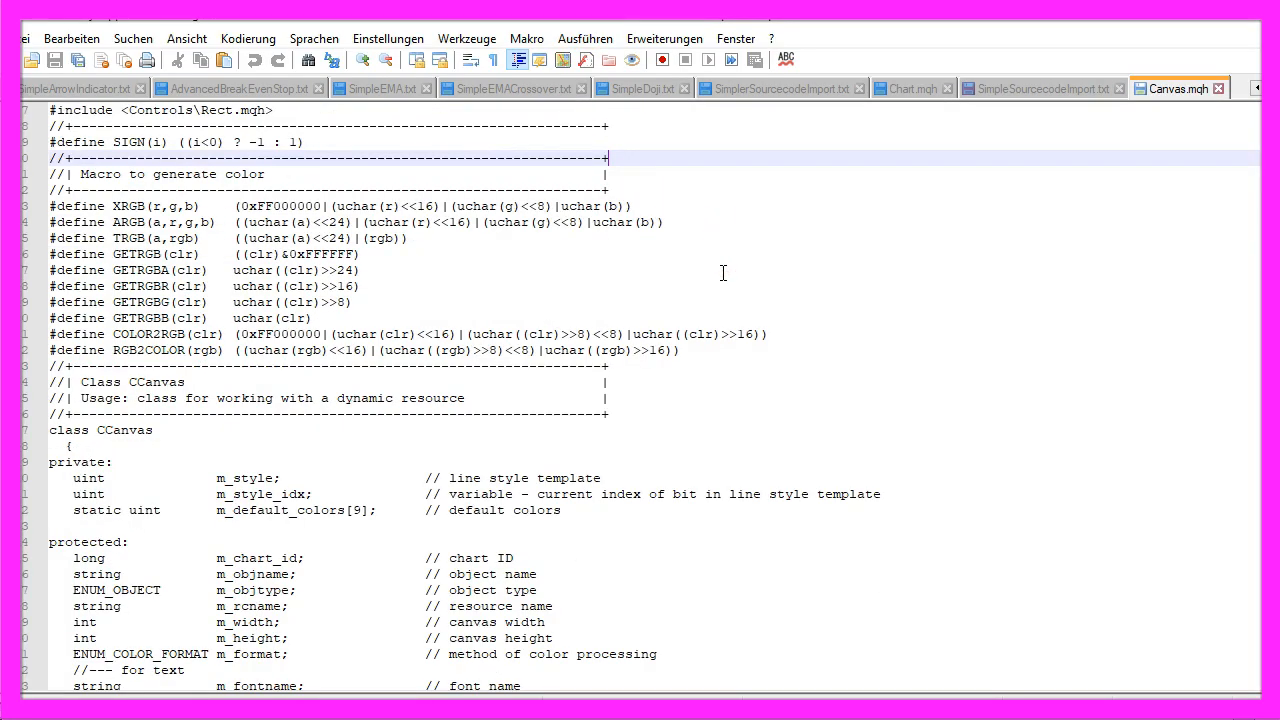
{"action": "scroll", "scroll_direction": "down", "scroll_amount": 3}
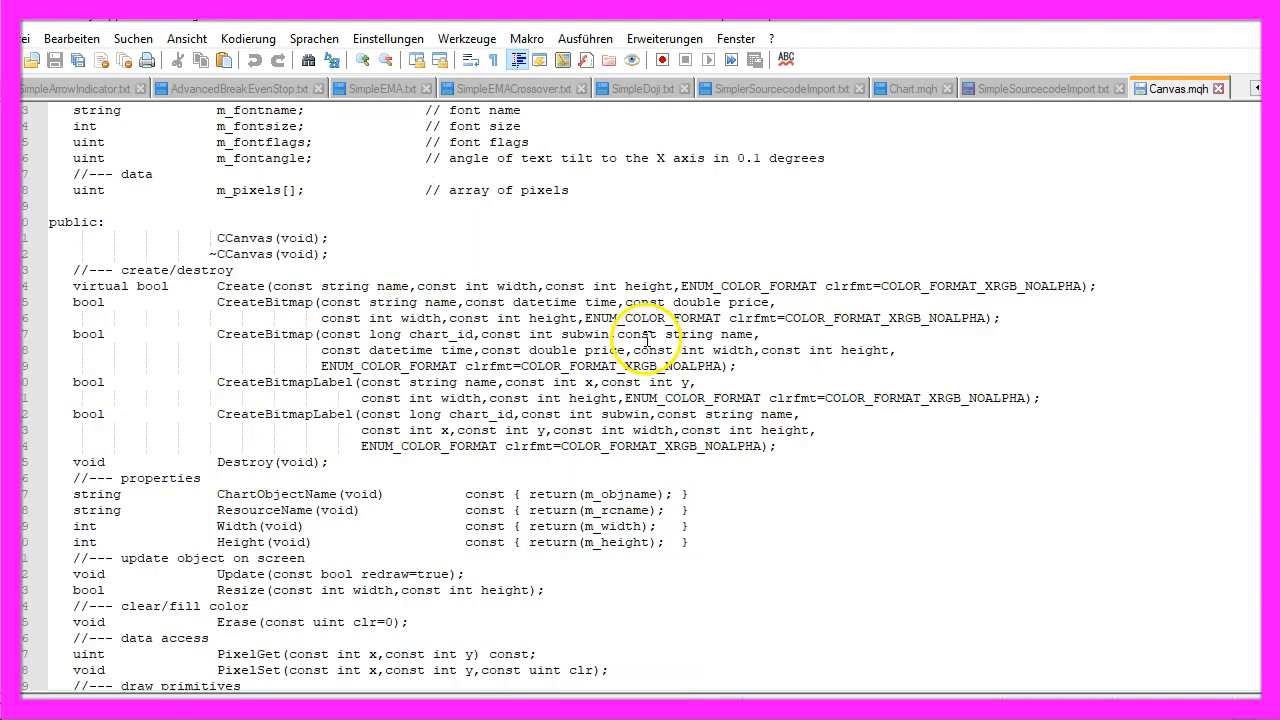
{"action": "scroll", "scroll_direction": "down", "scroll_amount": 3}
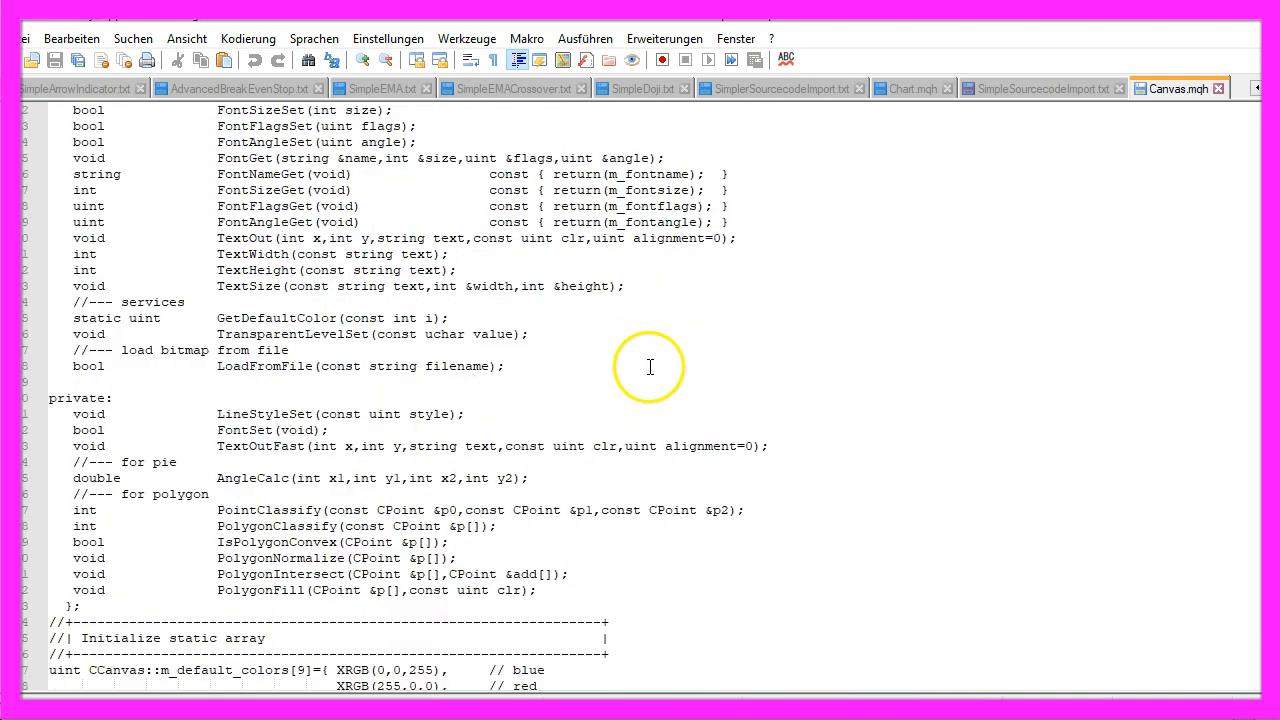
{"action": "scroll", "scroll_direction": "down", "scroll_amount": 3}
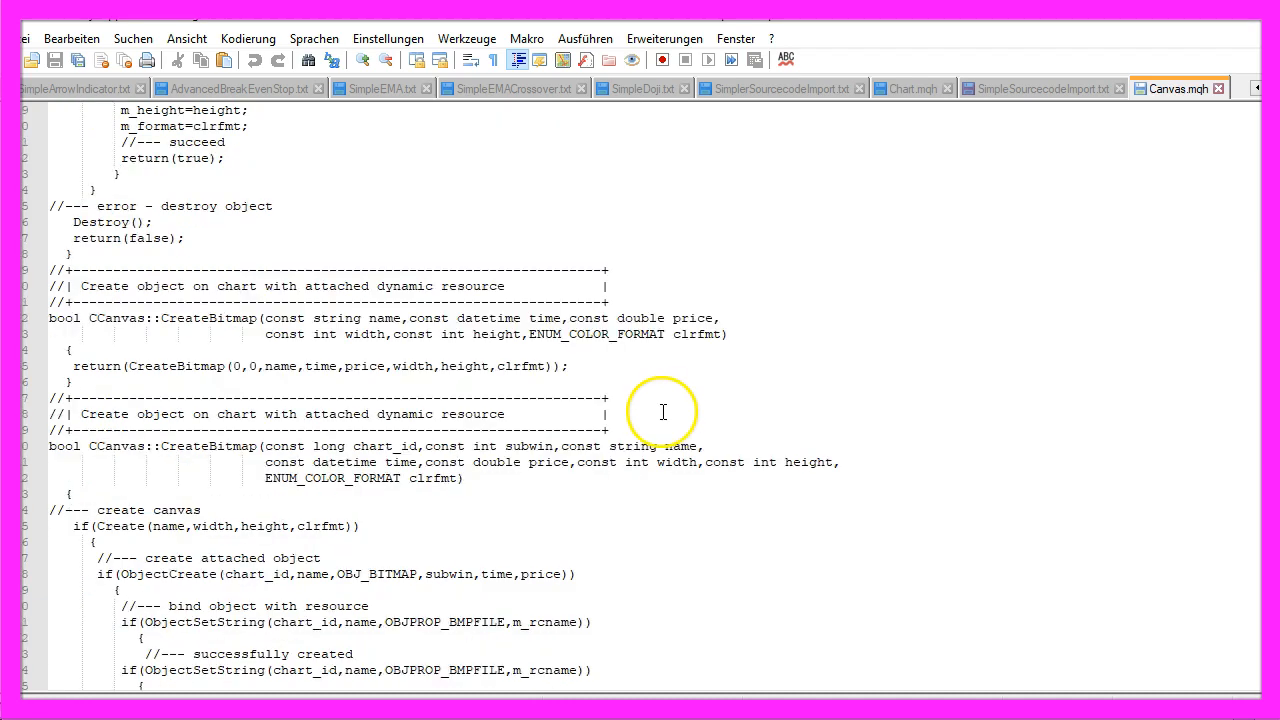
{"action": "scroll", "scroll_direction": "down", "scroll_amount": 3}
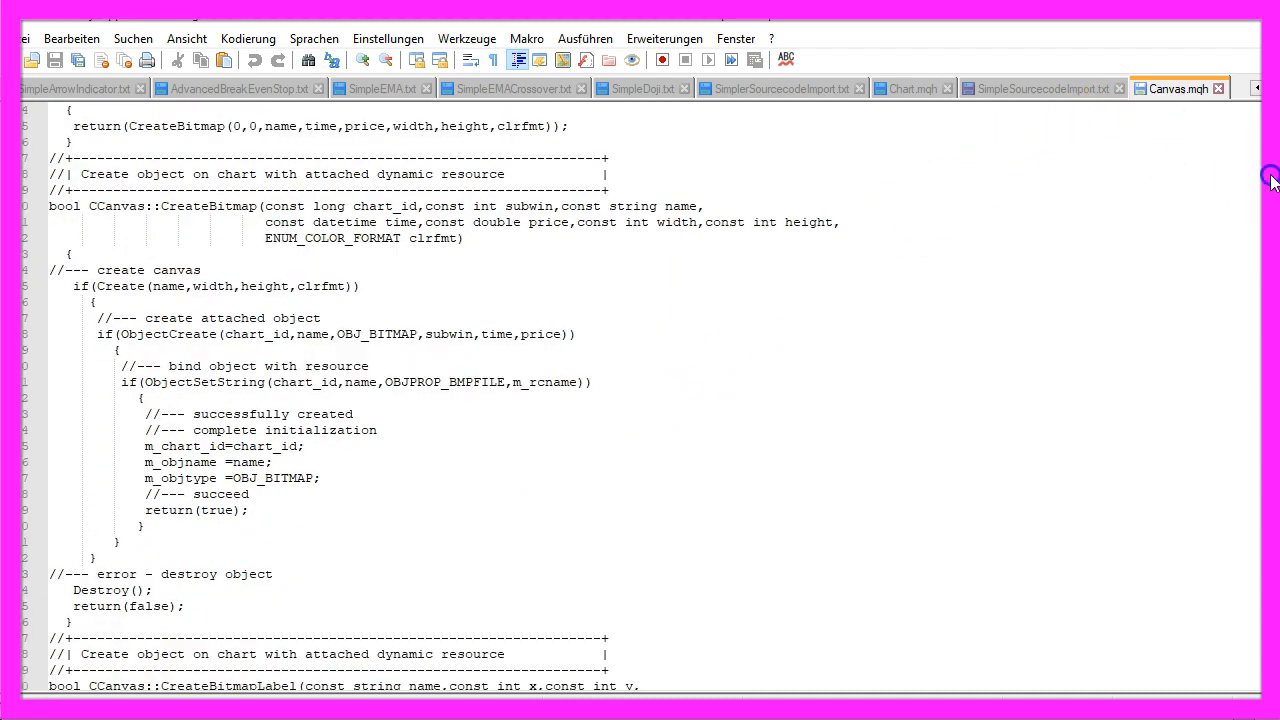
{"action": "scroll", "scroll_direction": "down", "scroll_amount": 3}
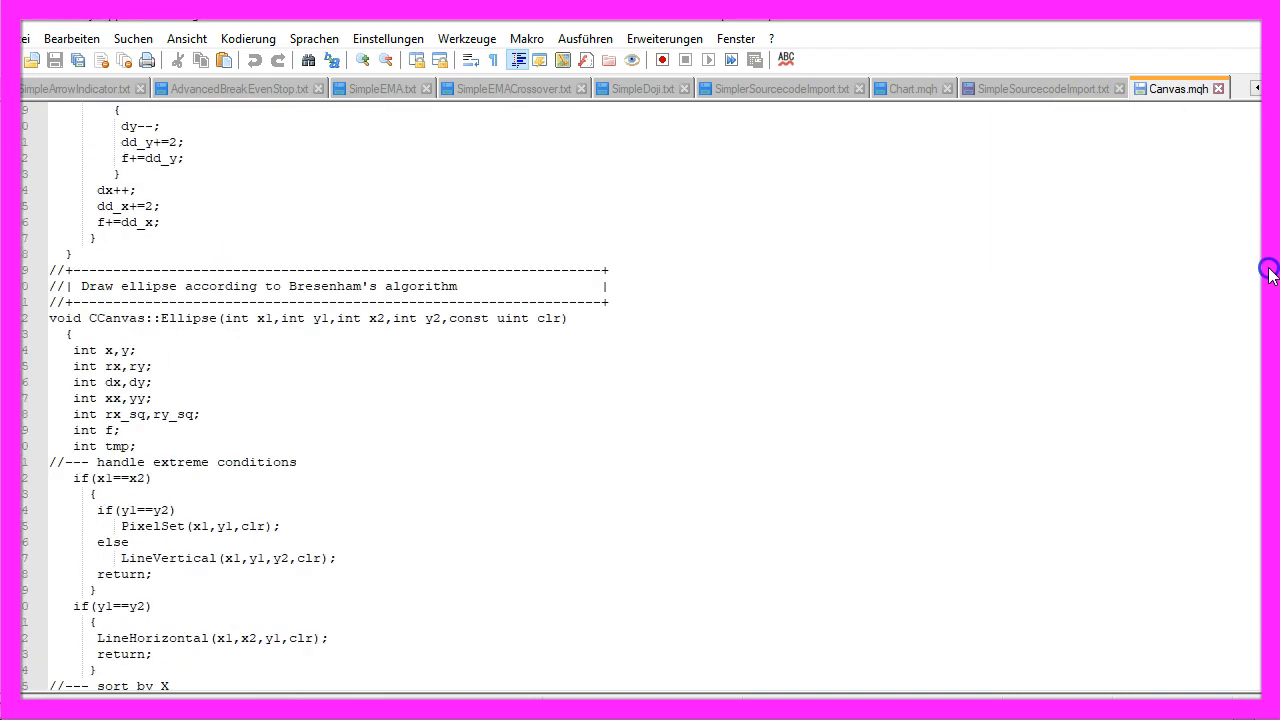
{"action": "scroll", "scroll_direction": "down", "scroll_amount": 3}
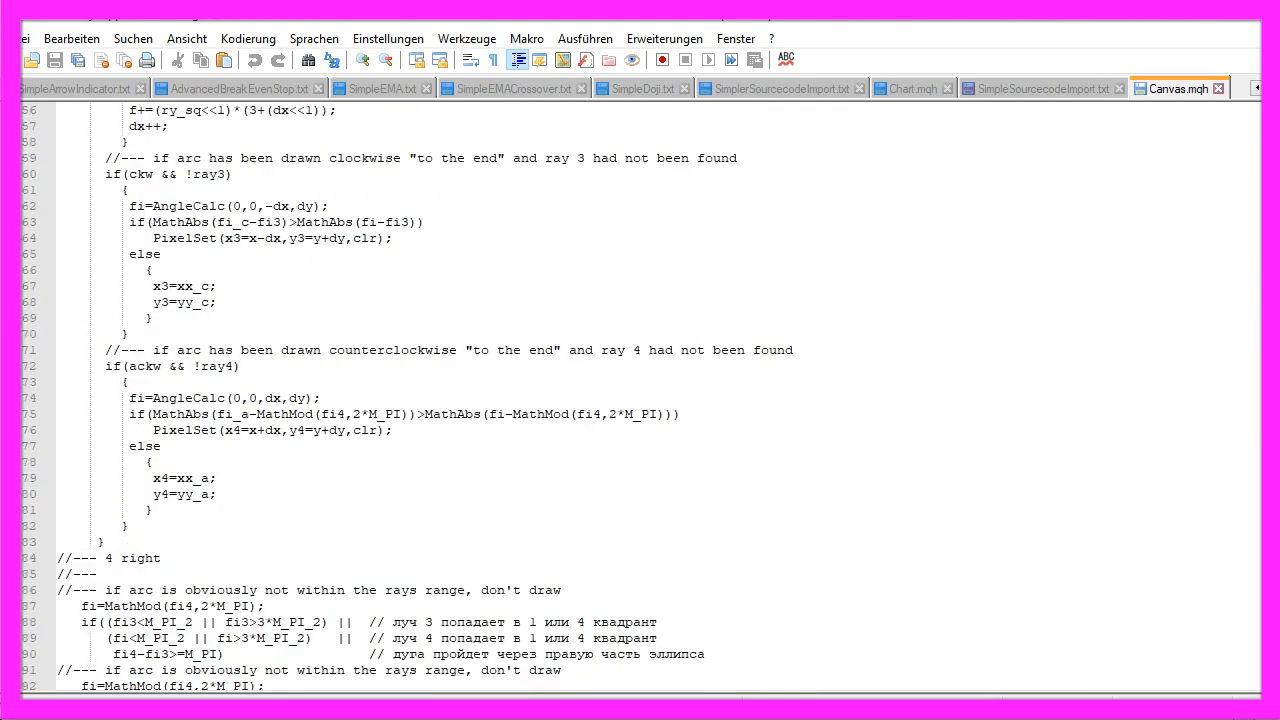
{"action": "scroll", "scroll_direction": "up", "scroll_amount": 3}
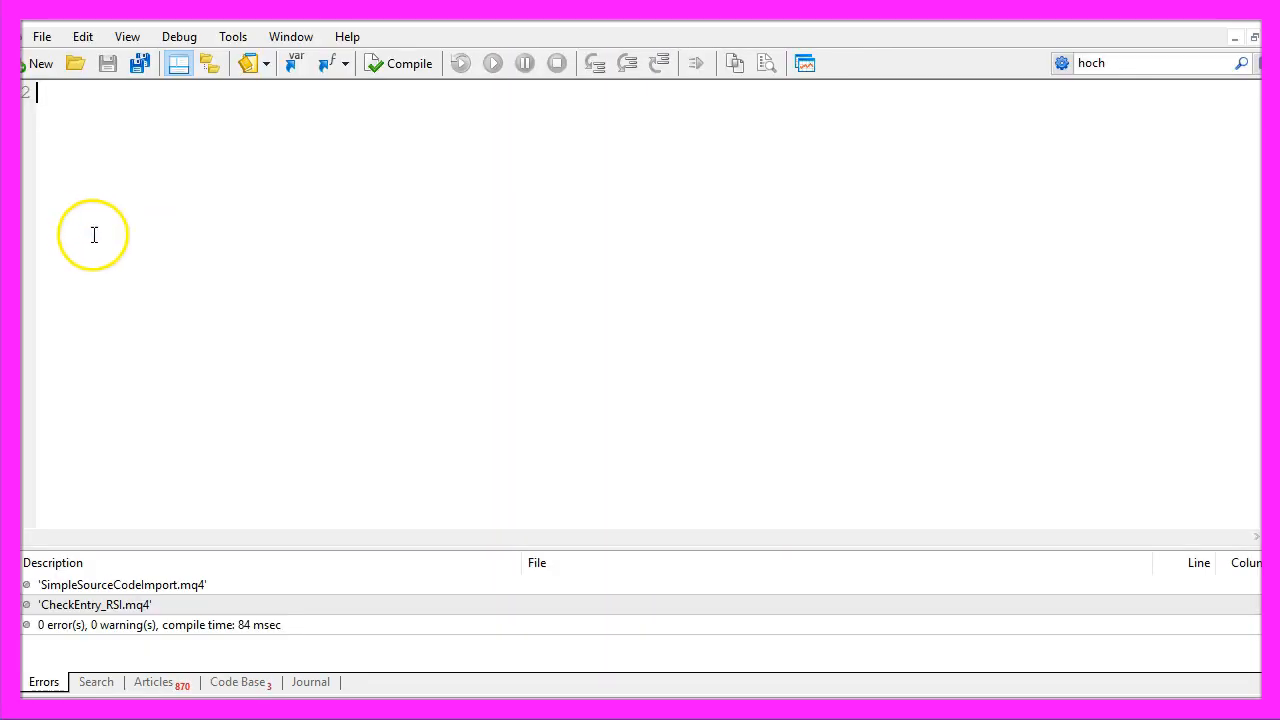
{"action": "mouse_move", "coordinate": [178, 276]}
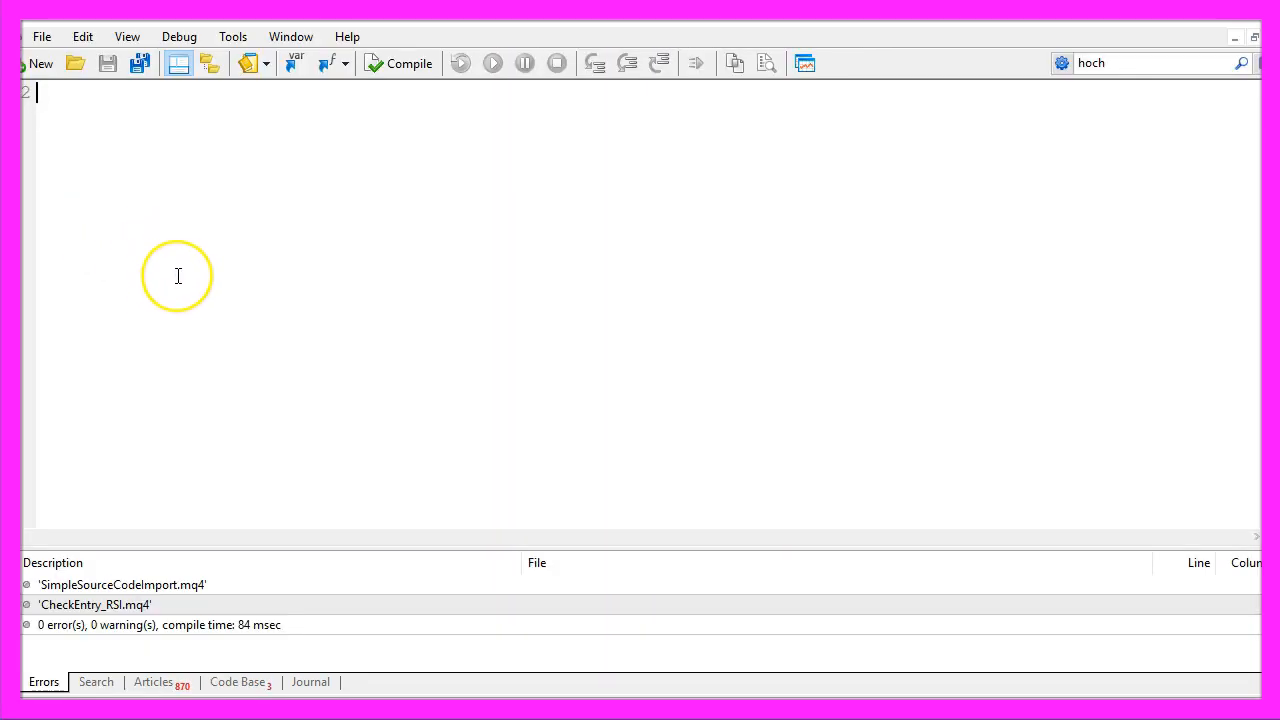
{"action": "mouse_move", "coordinate": [108, 182]}
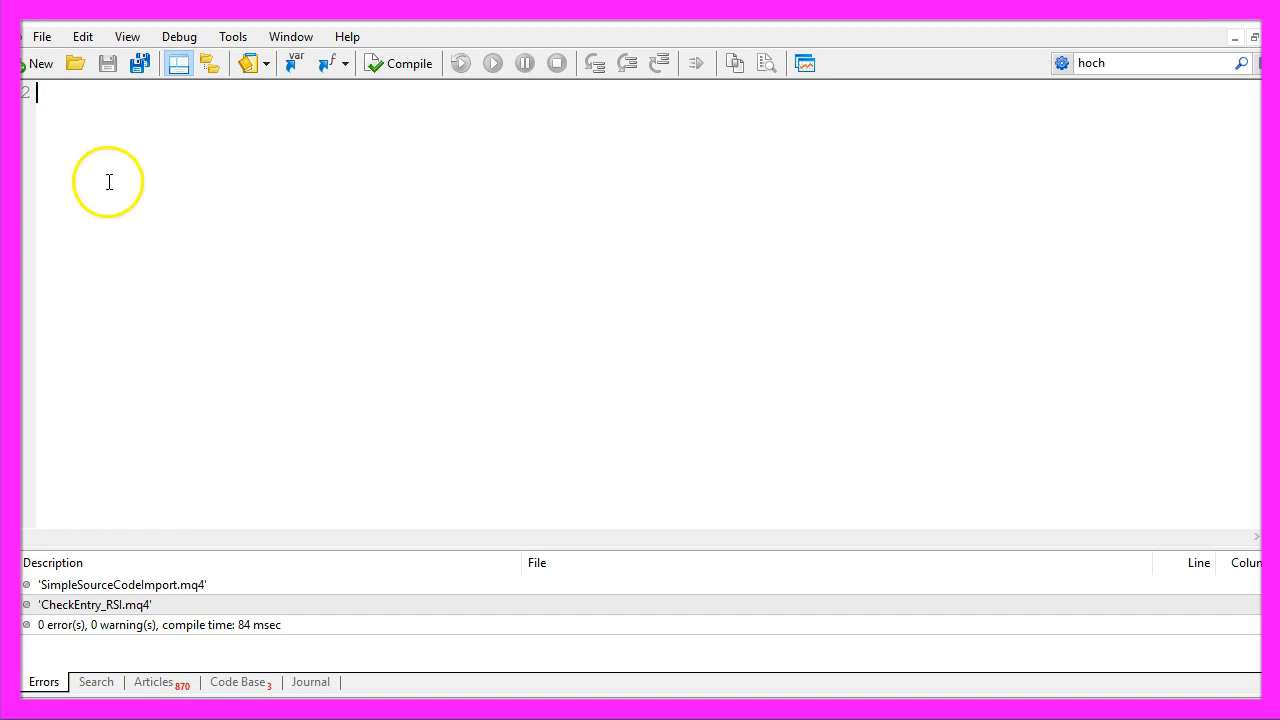
Generate a new Expert Advisor named Experts\Basics\SimpleSourcecodeImport from the MQL4 wizard template
{"action": "left_click", "coordinate": [42, 36]}
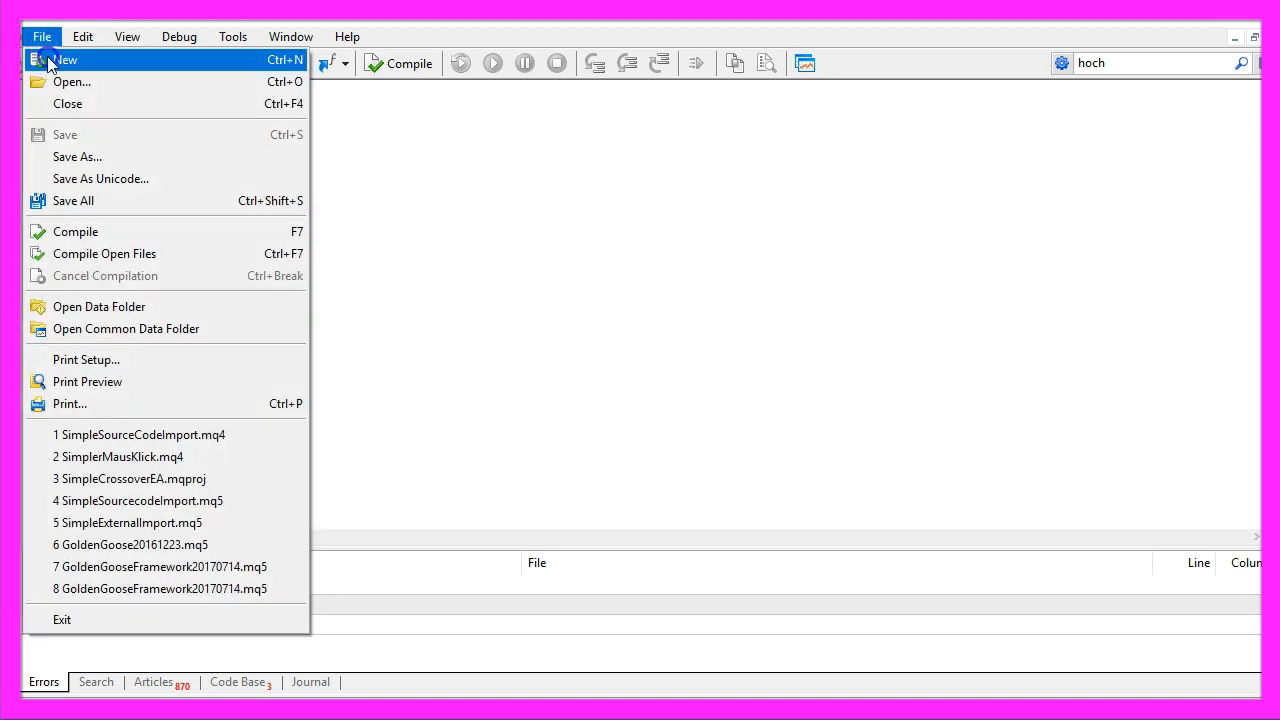
{"action": "left_click", "coordinate": [66, 60]}
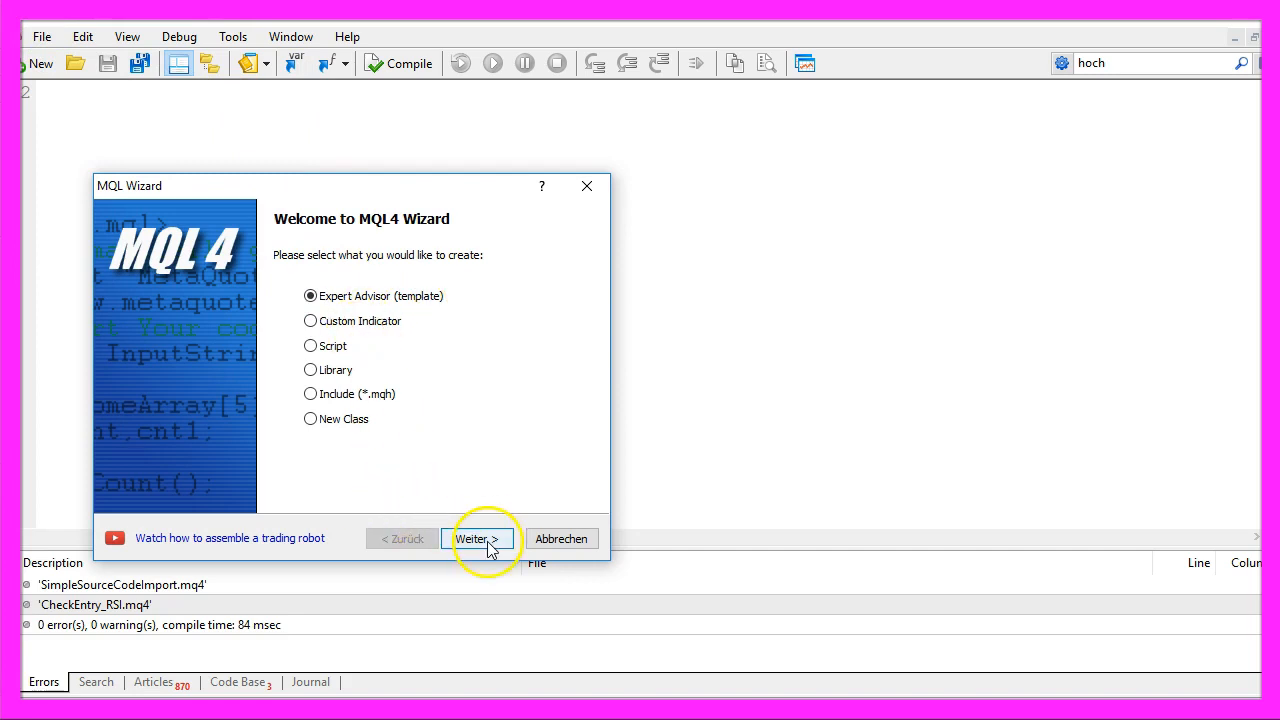
{"action": "left_click", "coordinate": [476, 538]}
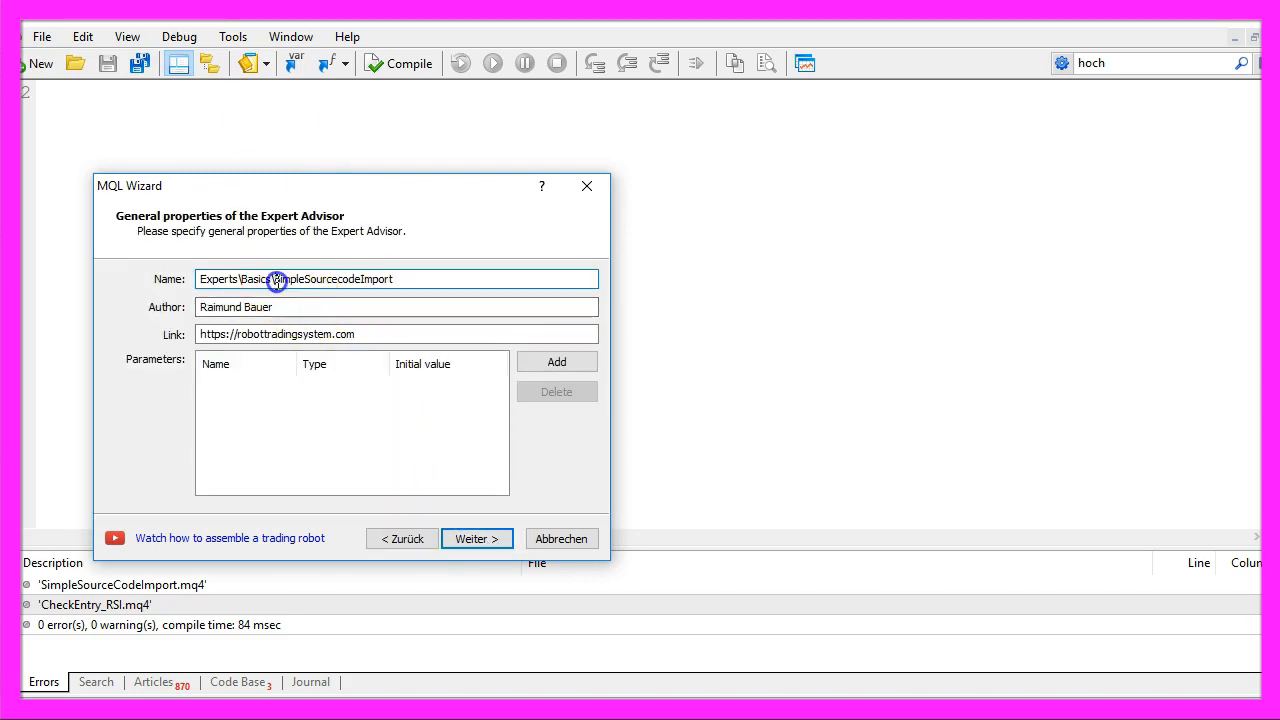
{"action": "double_click", "coordinate": [330, 280]}
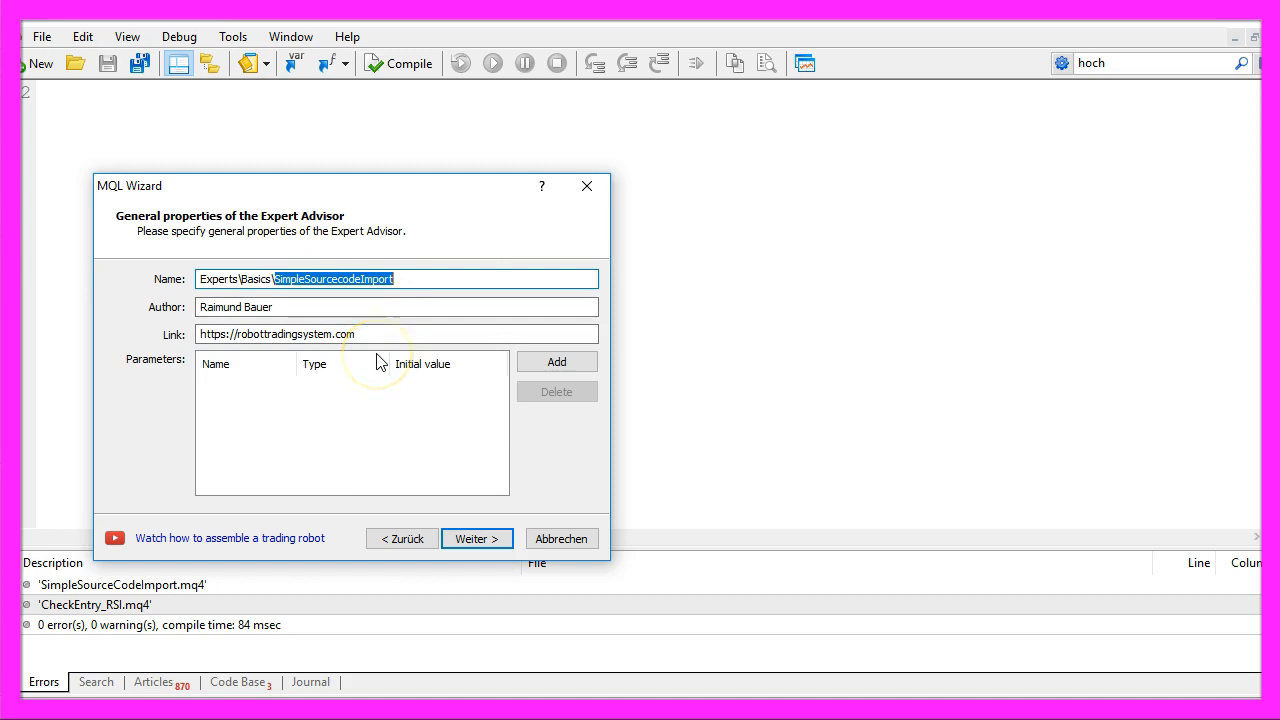
{"action": "mouse_move", "coordinate": [436, 488]}
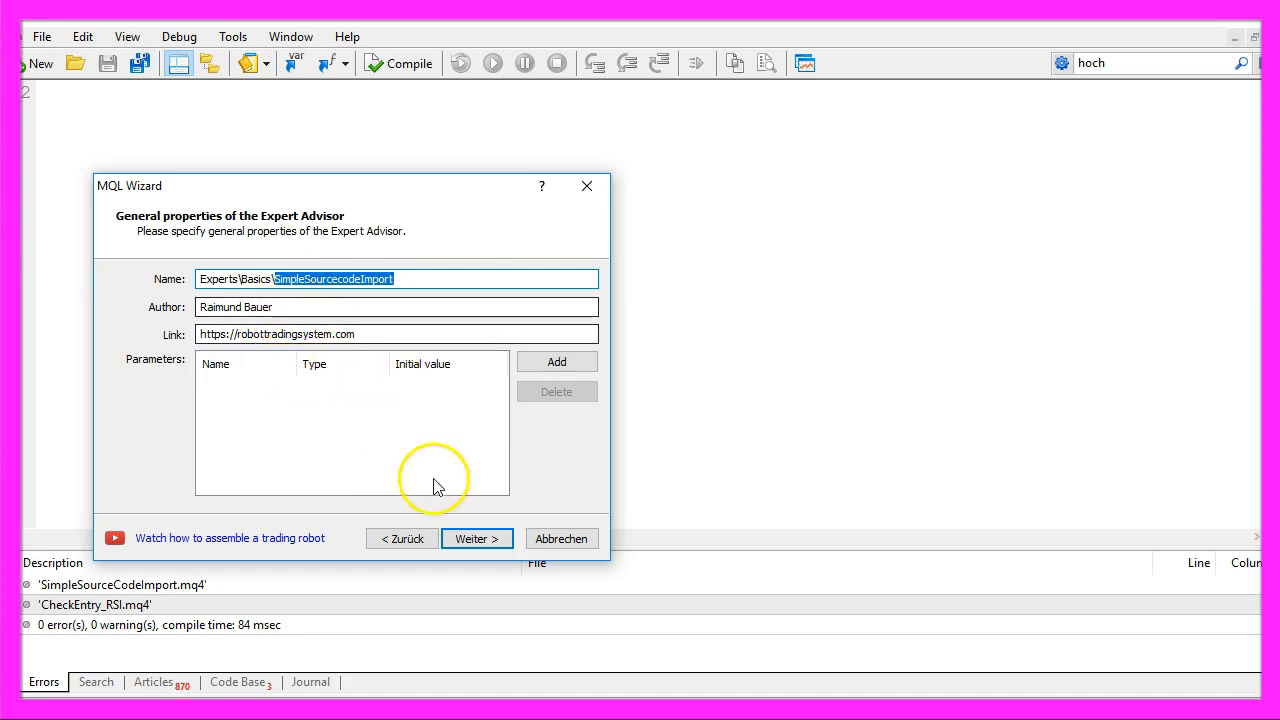
{"action": "left_click", "coordinate": [476, 538]}
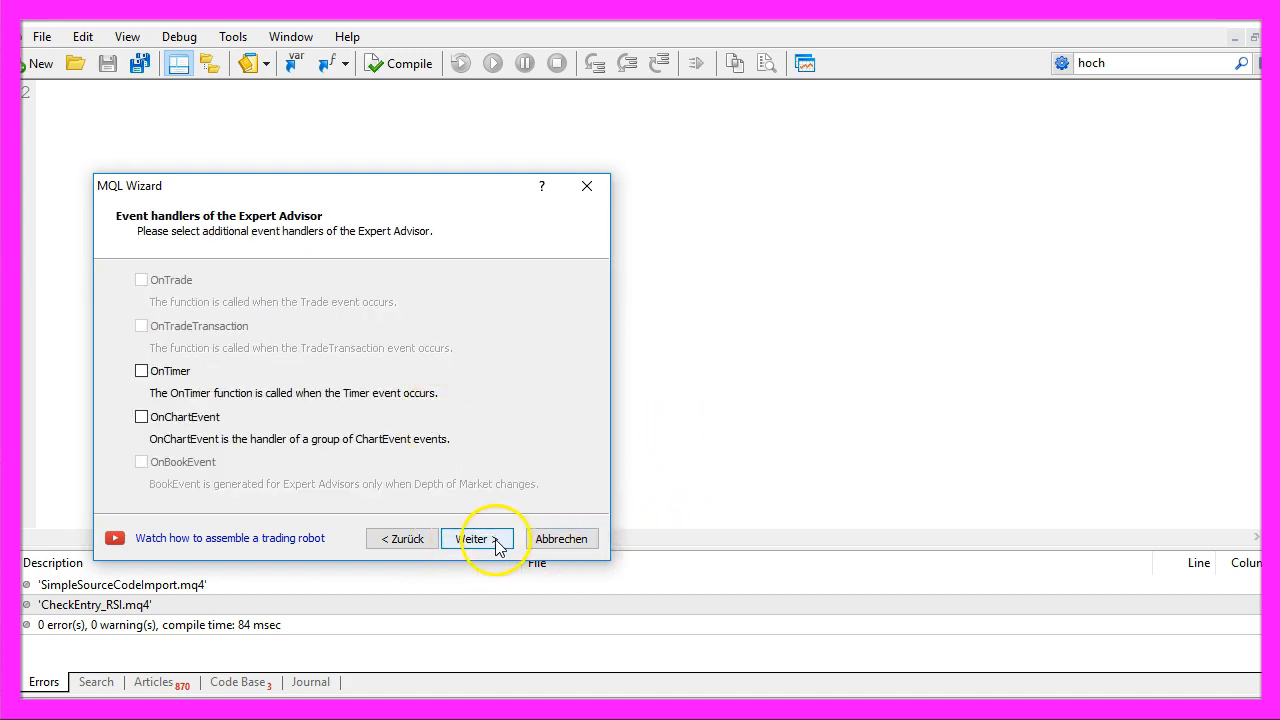
{"action": "left_click", "coordinate": [472, 538]}
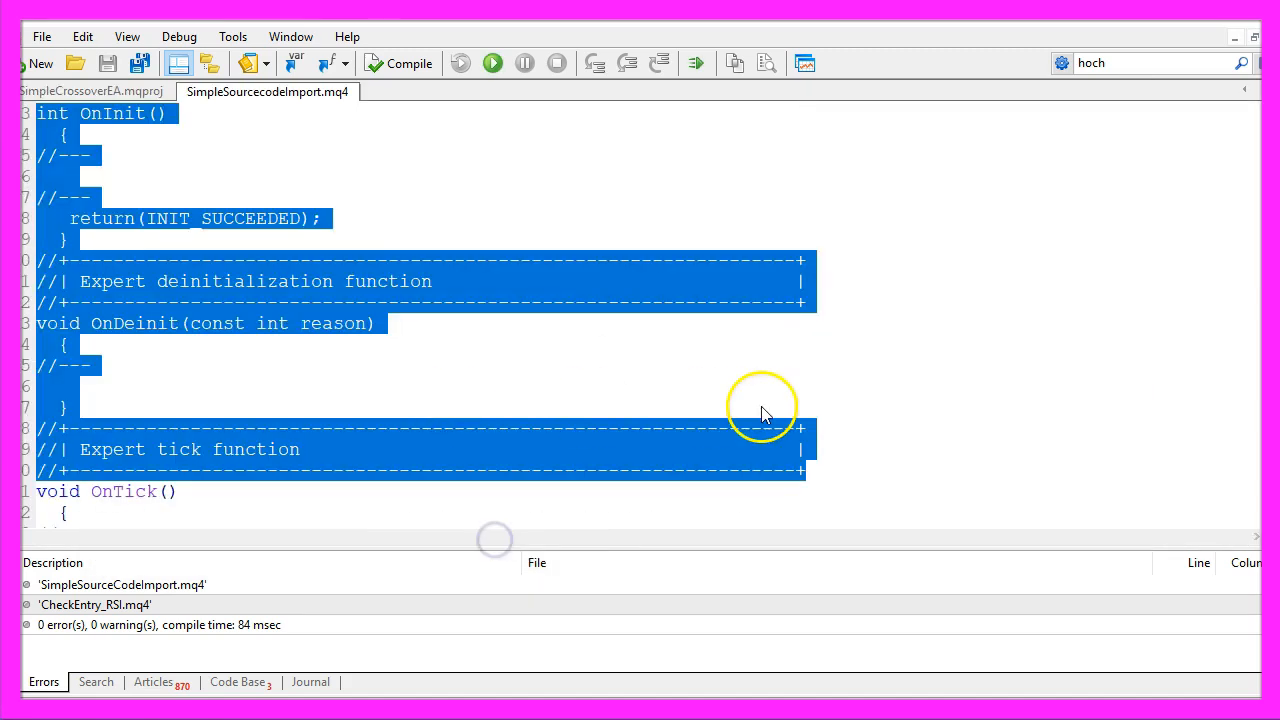
{"action": "scroll", "scroll_direction": "down", "scroll_amount": 3}
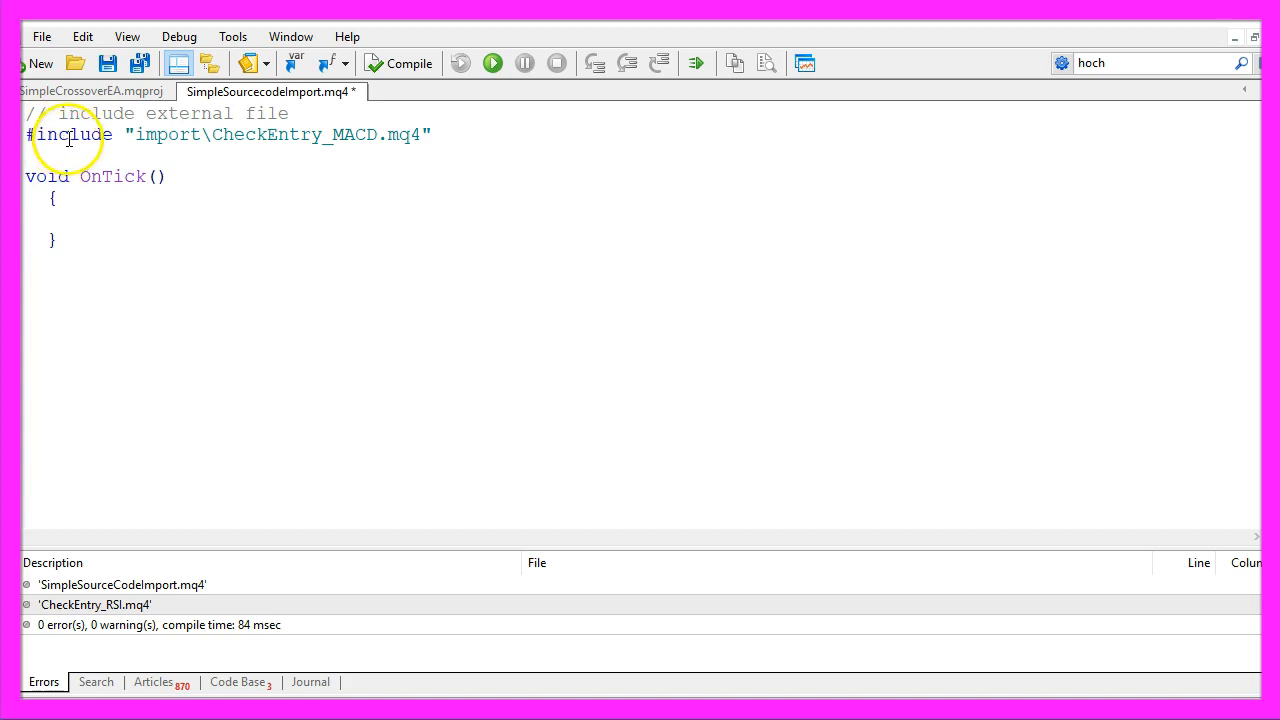
Review the #include "import\CheckEntry_MACD.mq4" directive at the top of the EA
{"action": "double_click", "coordinate": [68, 134]}
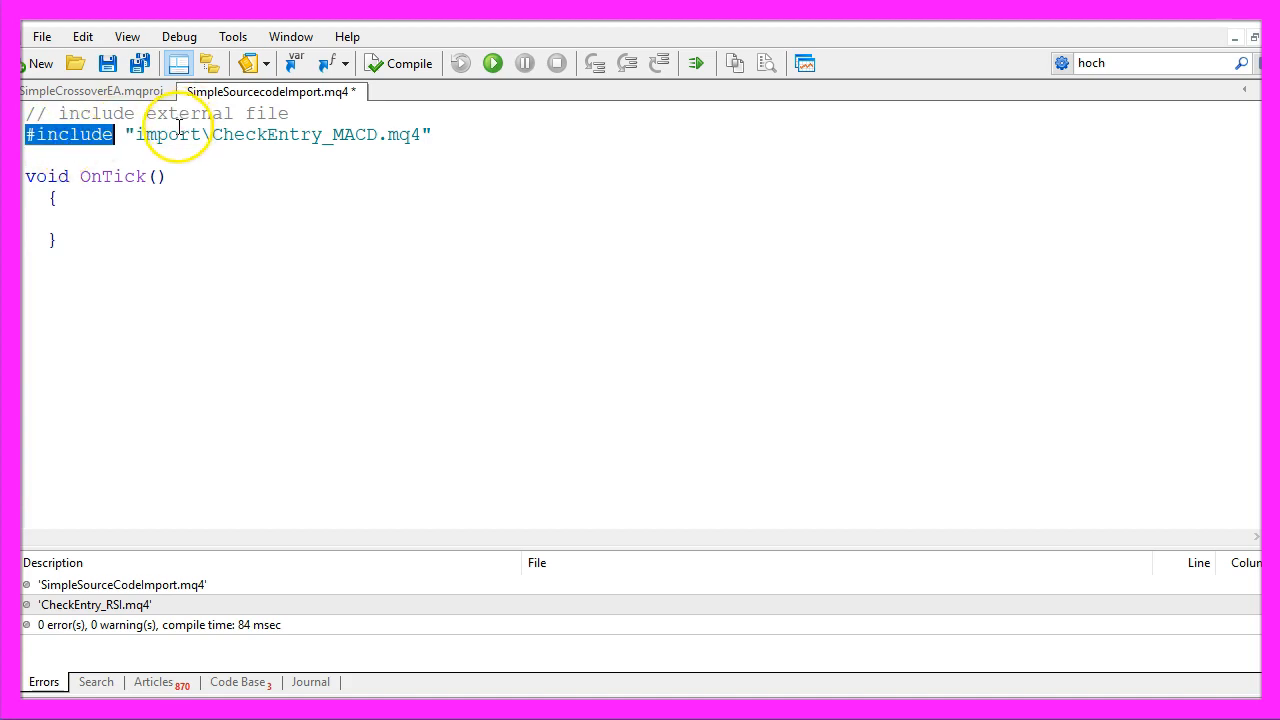
{"action": "double_click", "coordinate": [168, 136]}
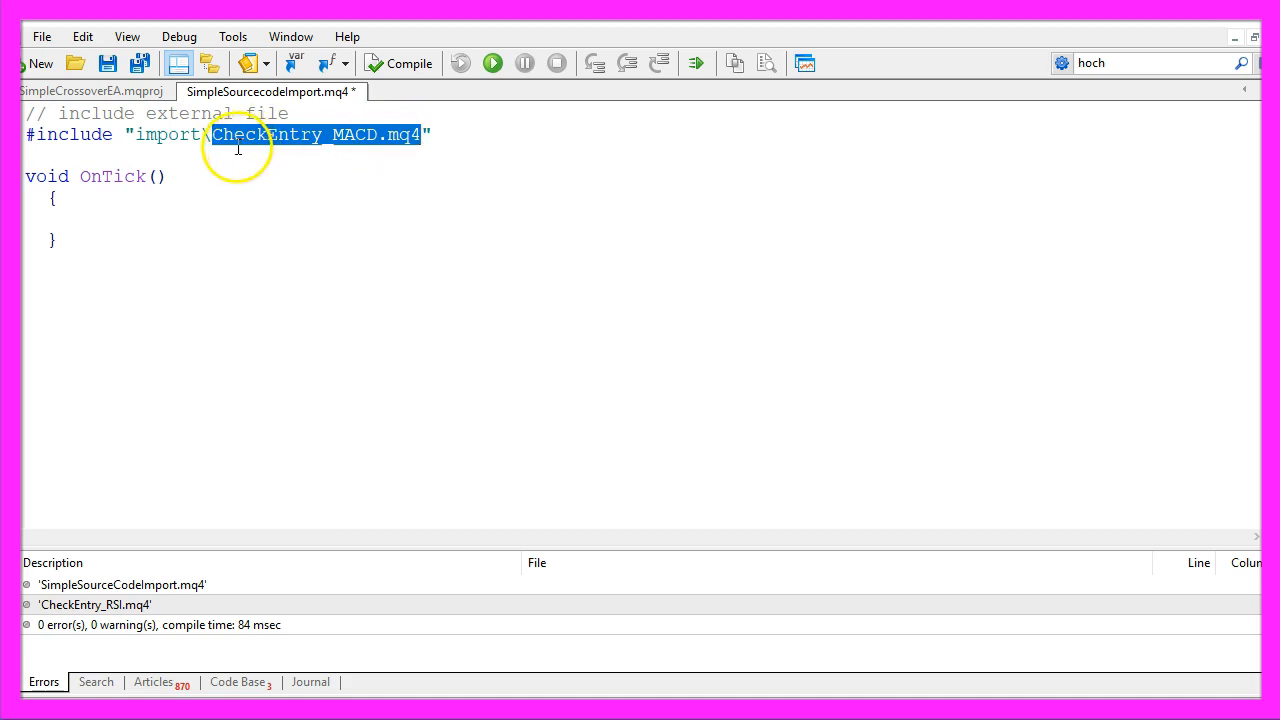
{"action": "mouse_move", "coordinate": [330, 144]}
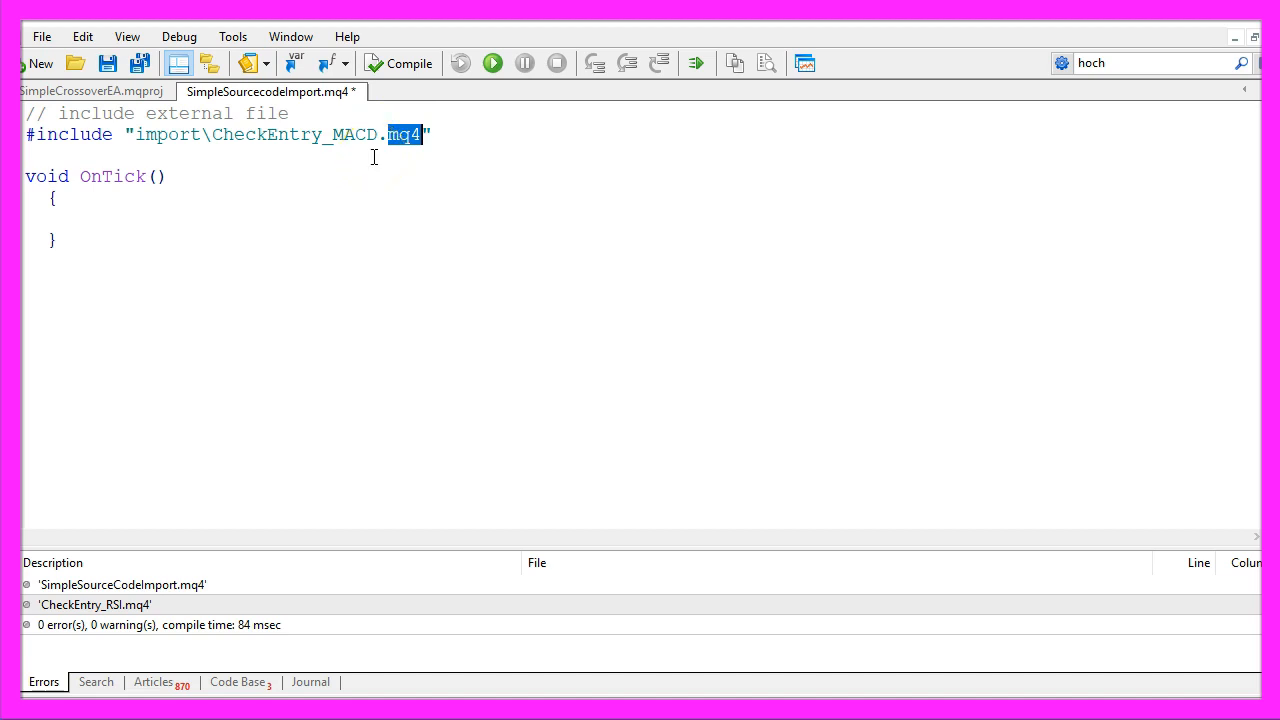
{"action": "mouse_move", "coordinate": [152, 150]}
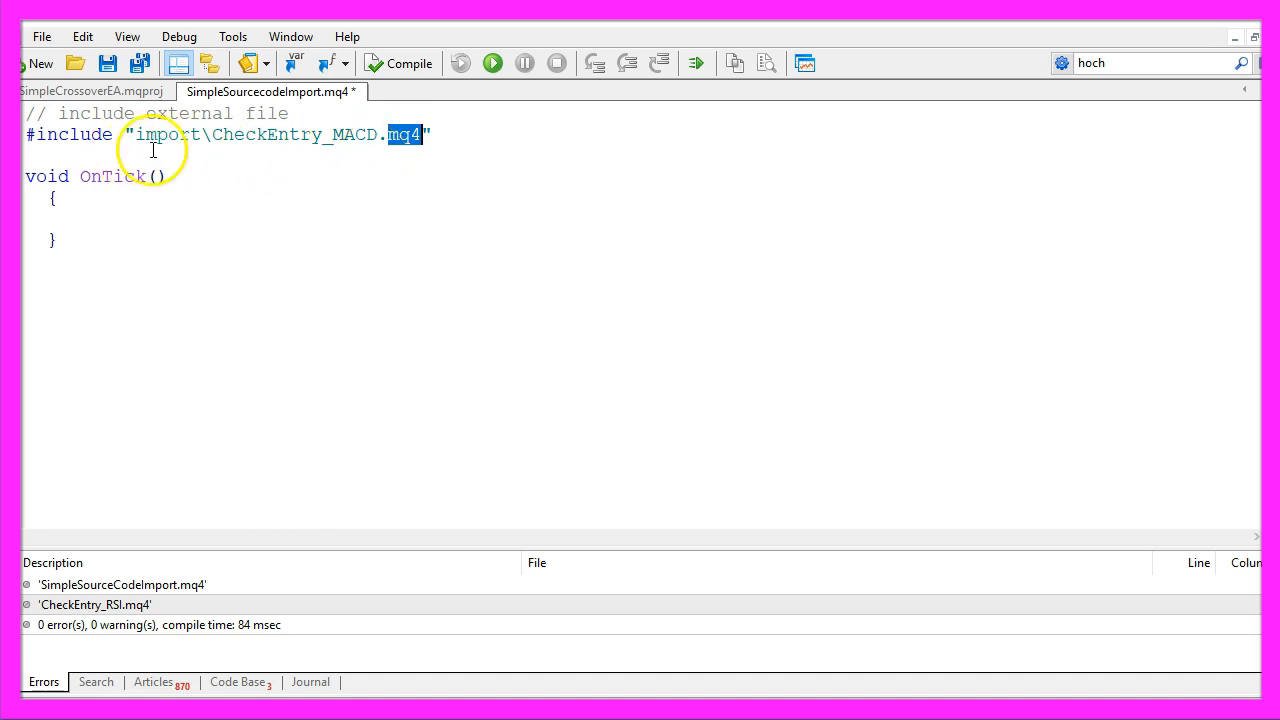
{"action": "mouse_move", "coordinate": [268, 156]}
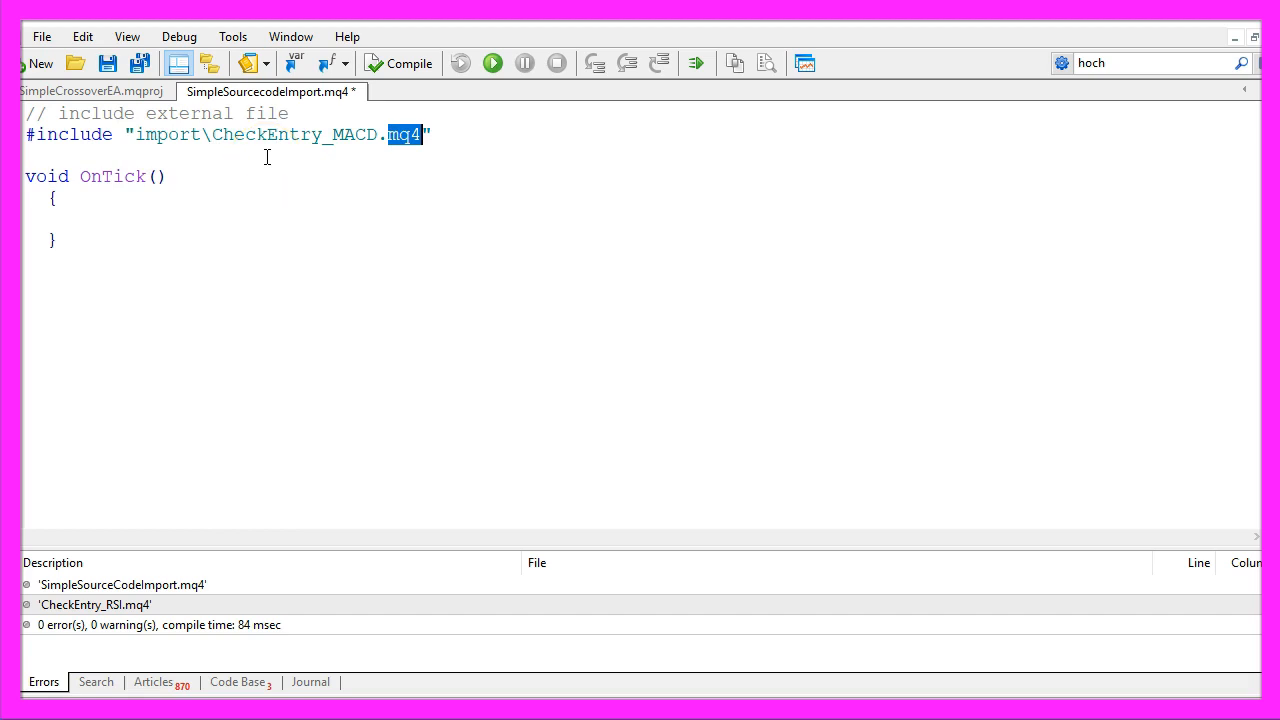
{"action": "mouse_move", "coordinate": [320, 150]}
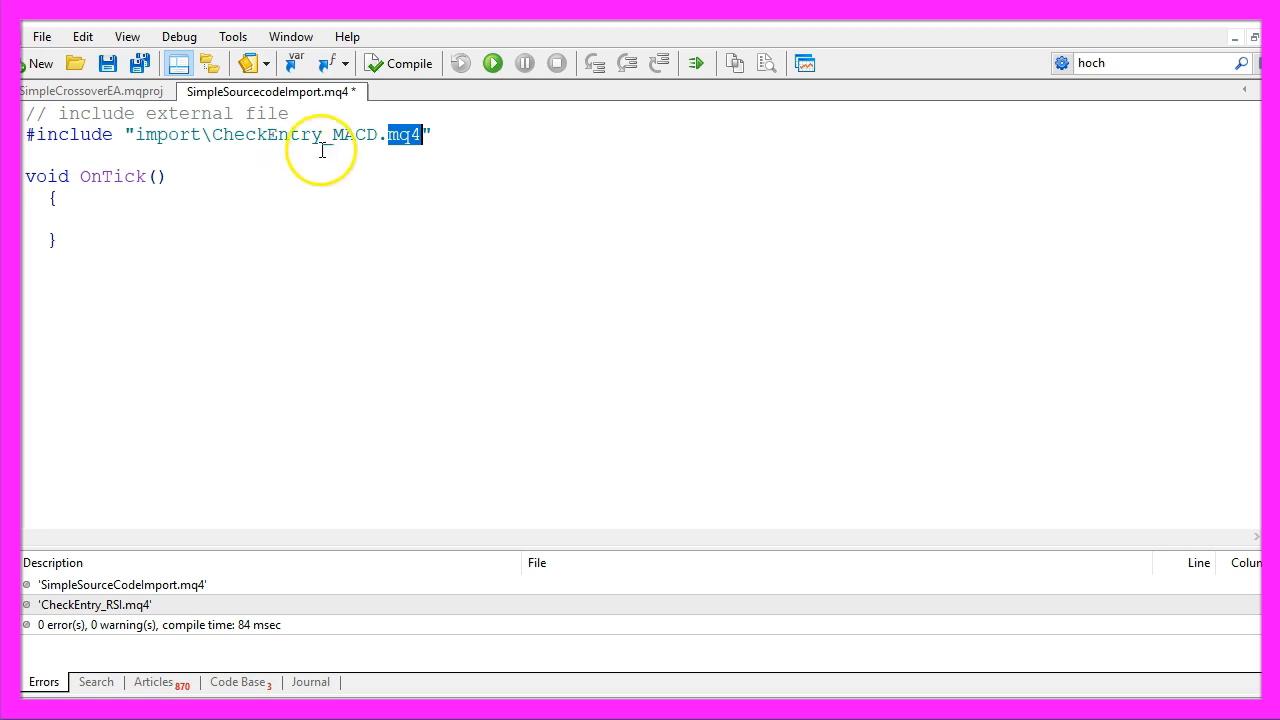
{"action": "mouse_move", "coordinate": [188, 144]}
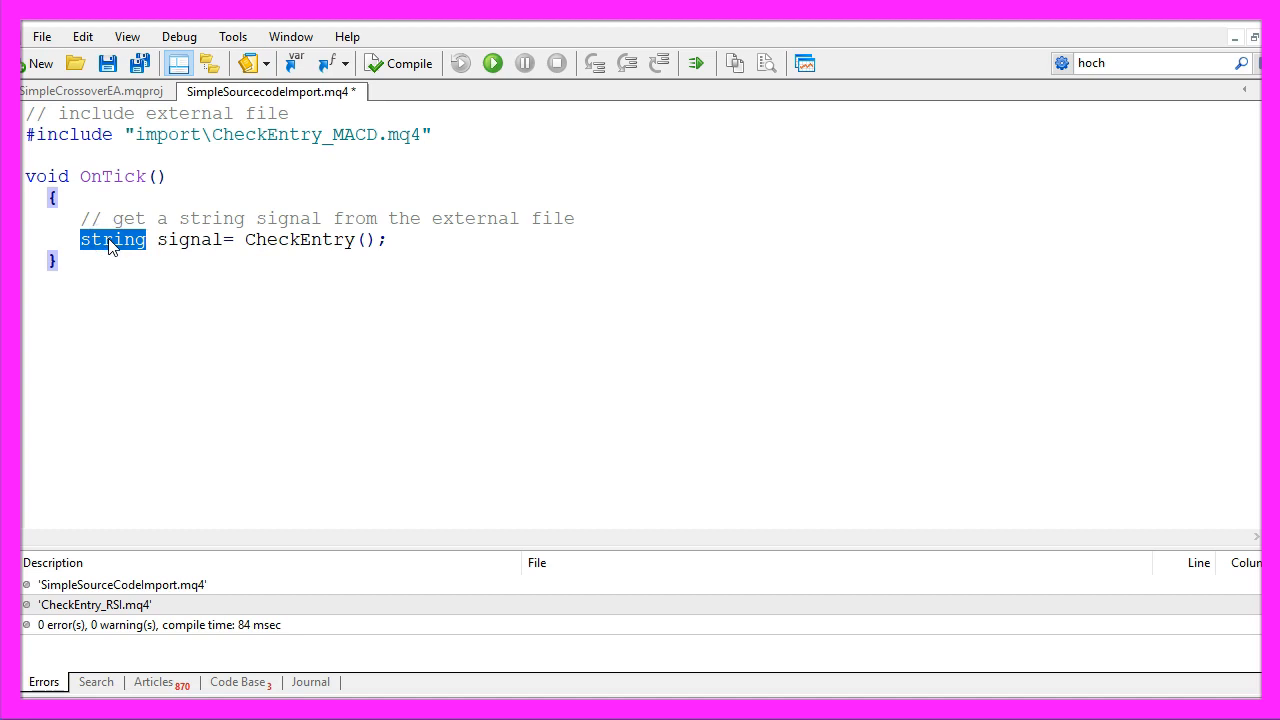
Review the signal = CheckEntry() assignment and the Comment("Signal: ", signal) output line in OnTick
{"action": "double_click", "coordinate": [190, 240]}
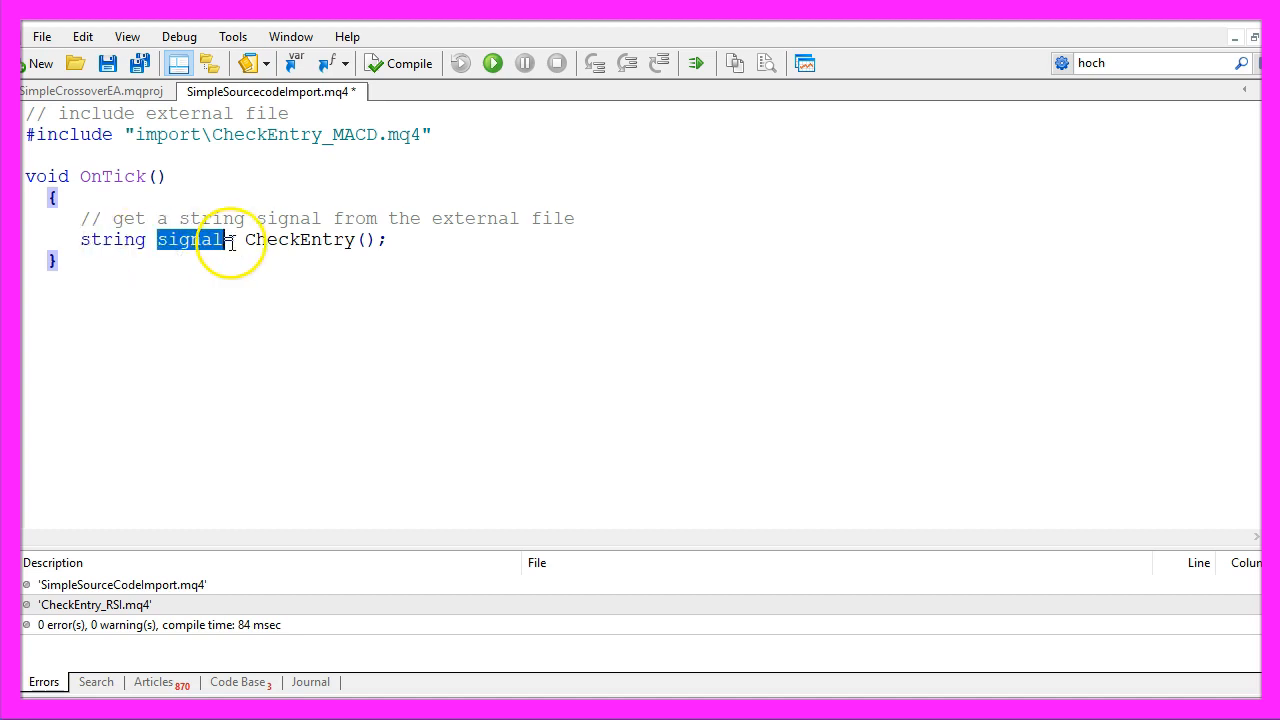
{"action": "double_click", "coordinate": [300, 240]}
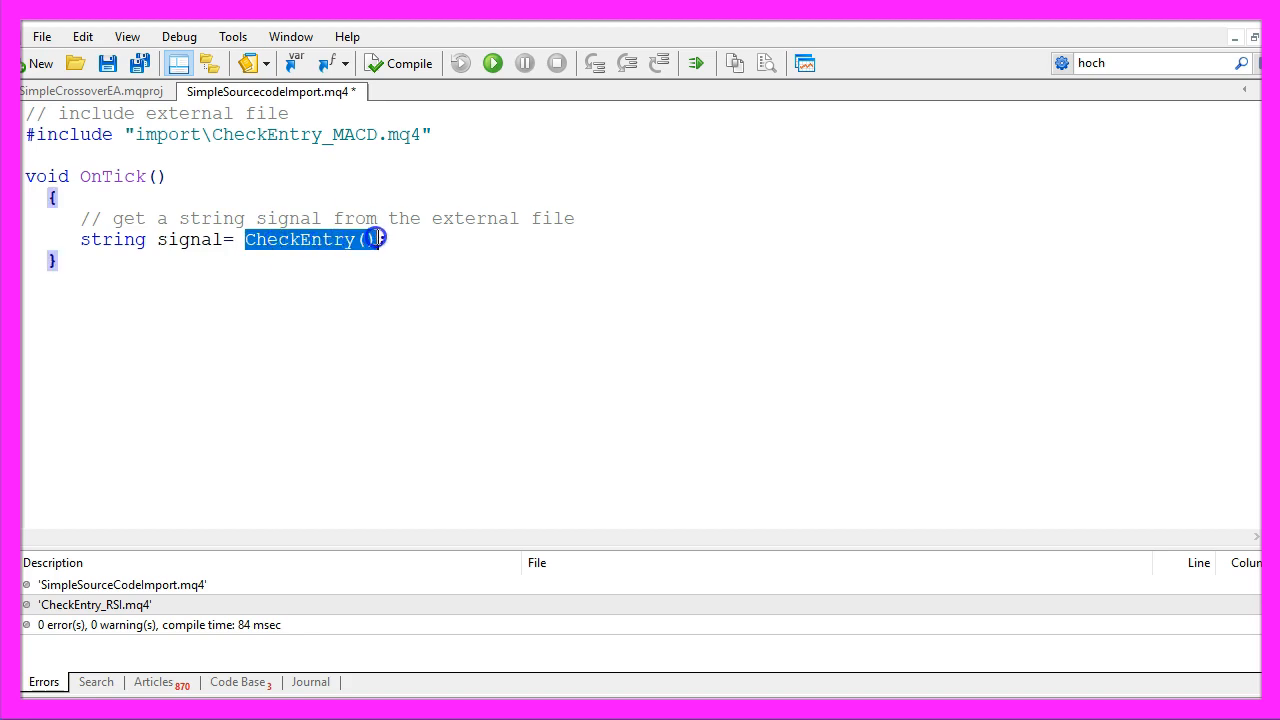
{"action": "mouse_move", "coordinate": [208, 240]}
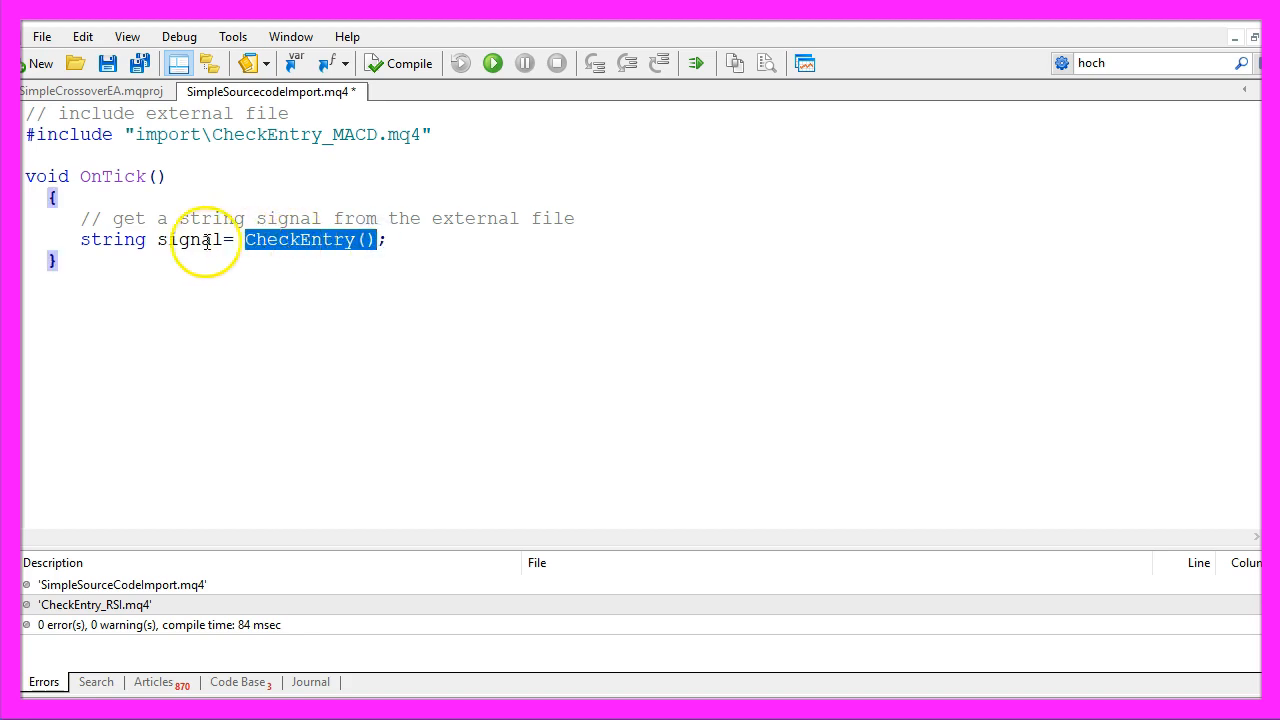
{"action": "mouse_move", "coordinate": [300, 250]}
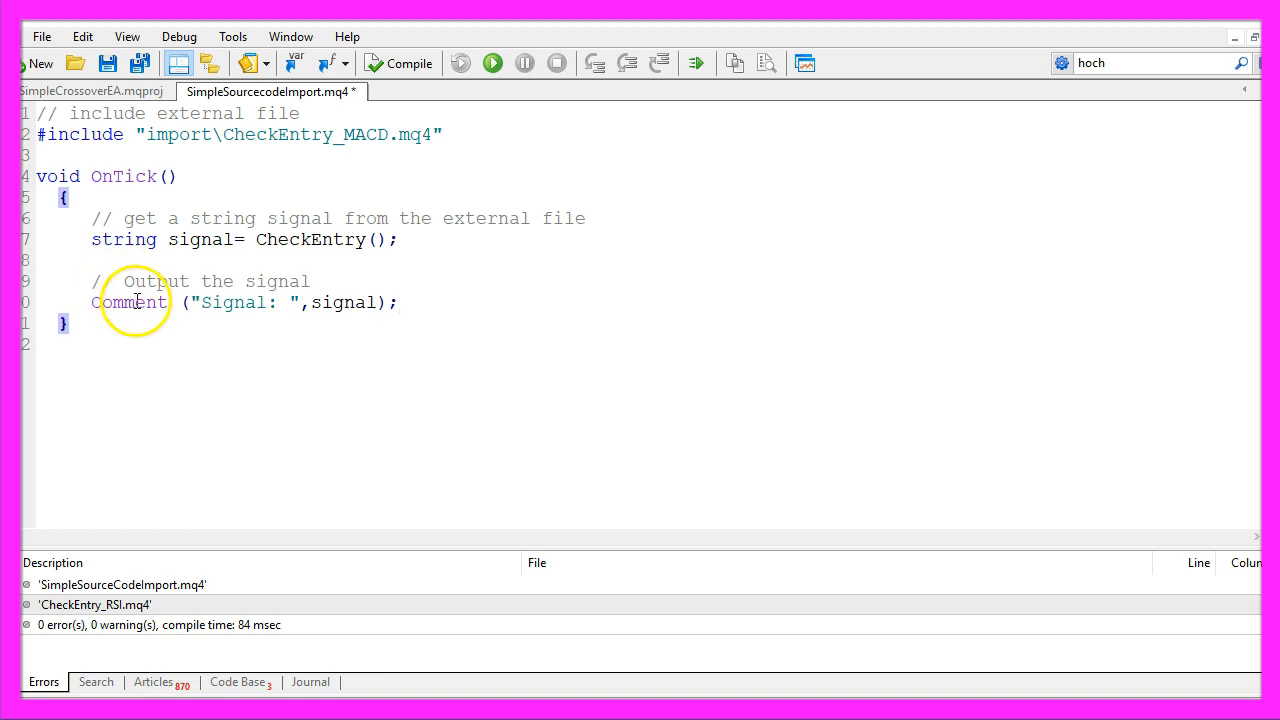
{"action": "double_click", "coordinate": [128, 302]}
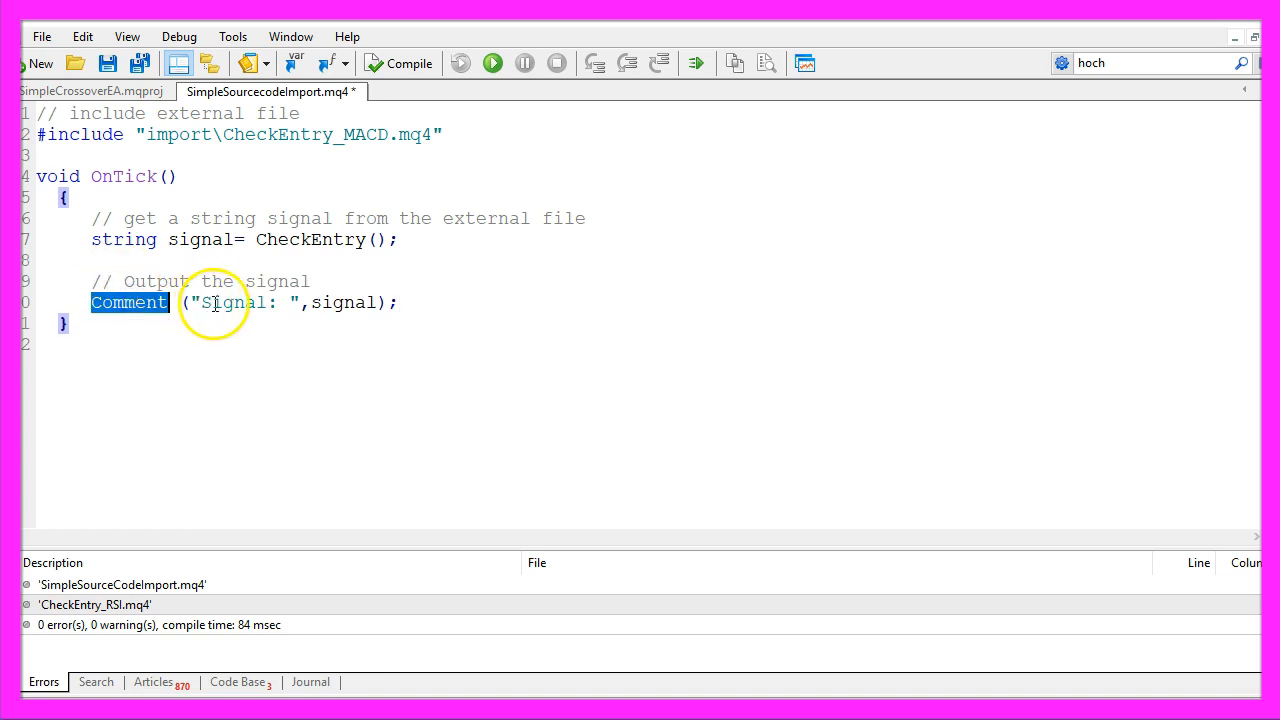
{"action": "double_click", "coordinate": [232, 302]}
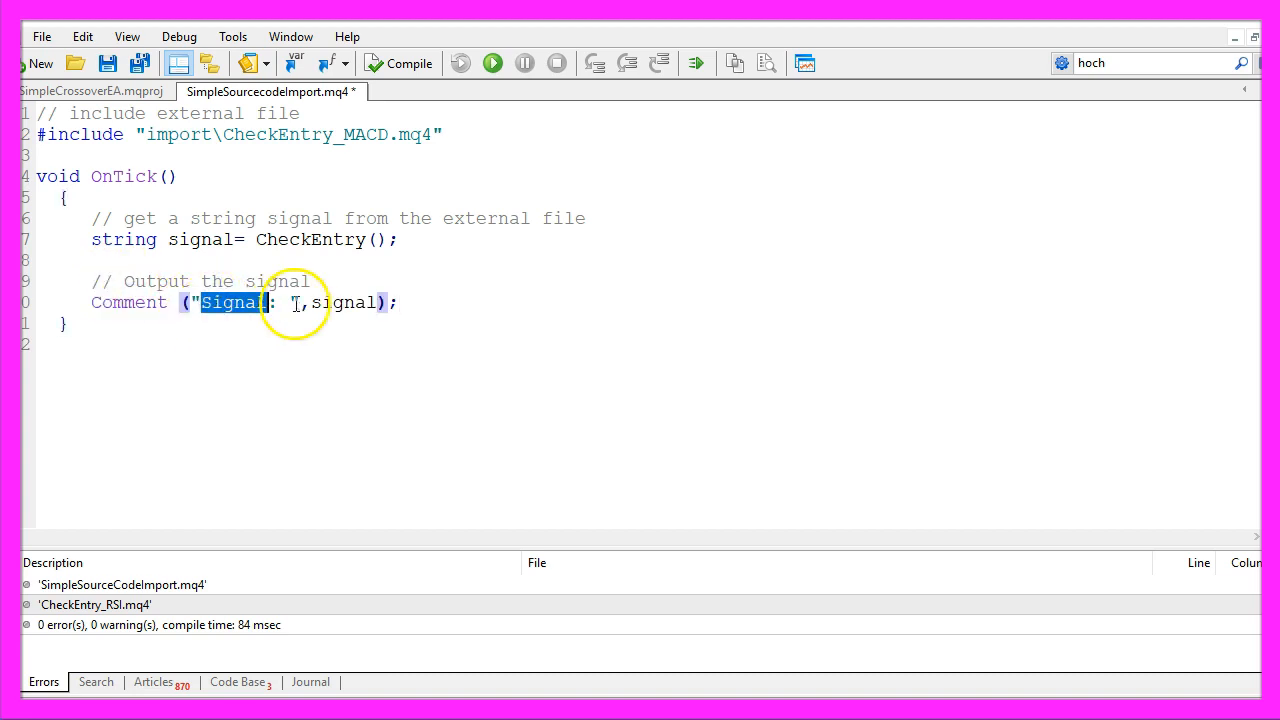
{"action": "double_click", "coordinate": [344, 302]}
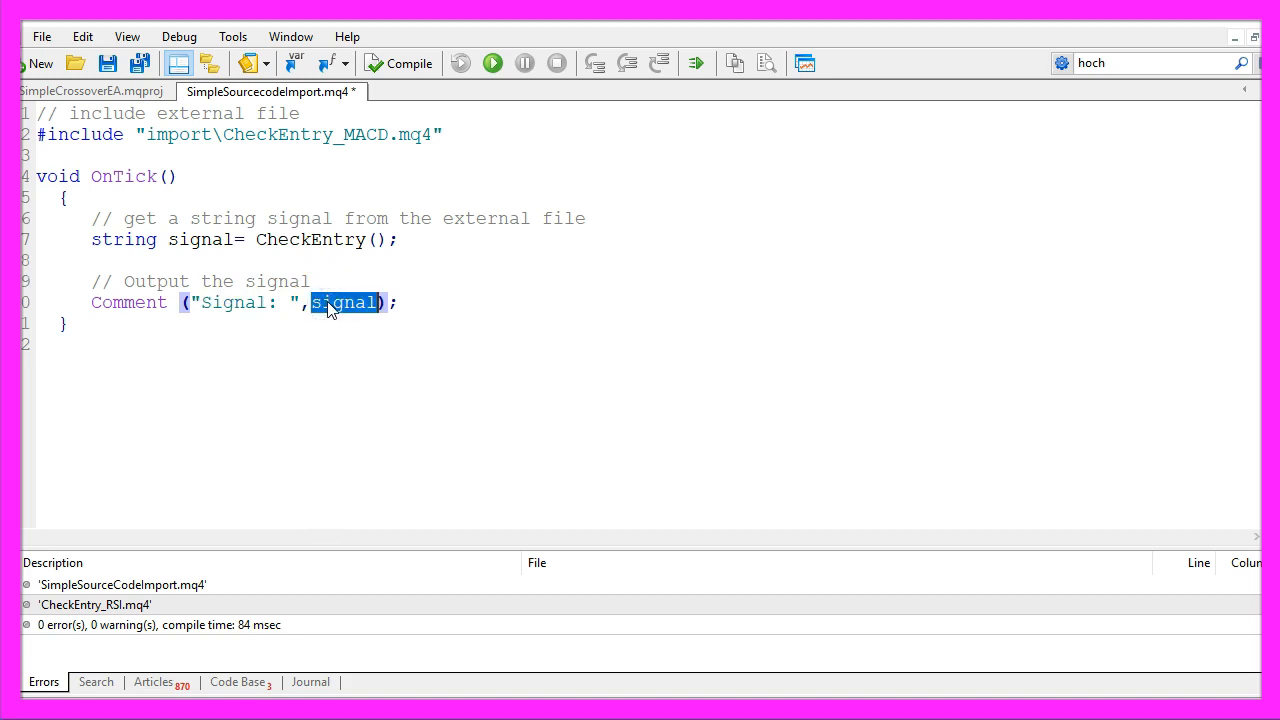
{"action": "mouse_move", "coordinate": [128, 316]}
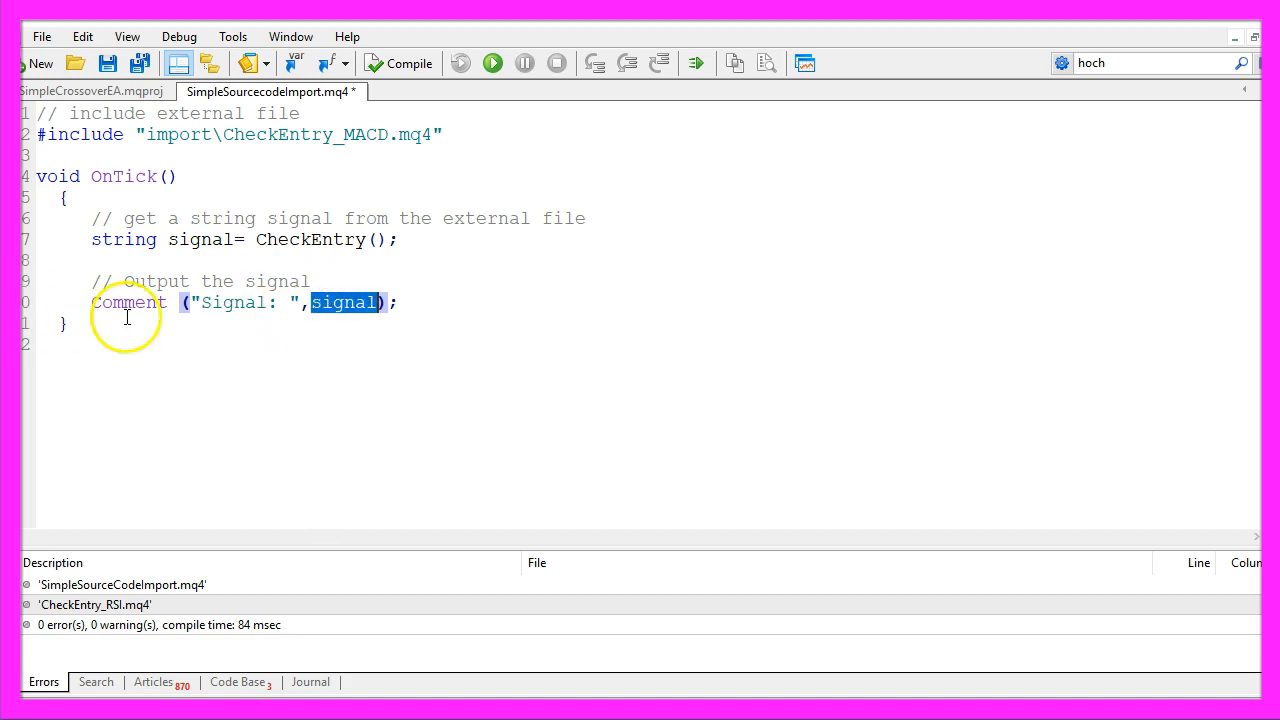
{"action": "mouse_move", "coordinate": [410, 62]}
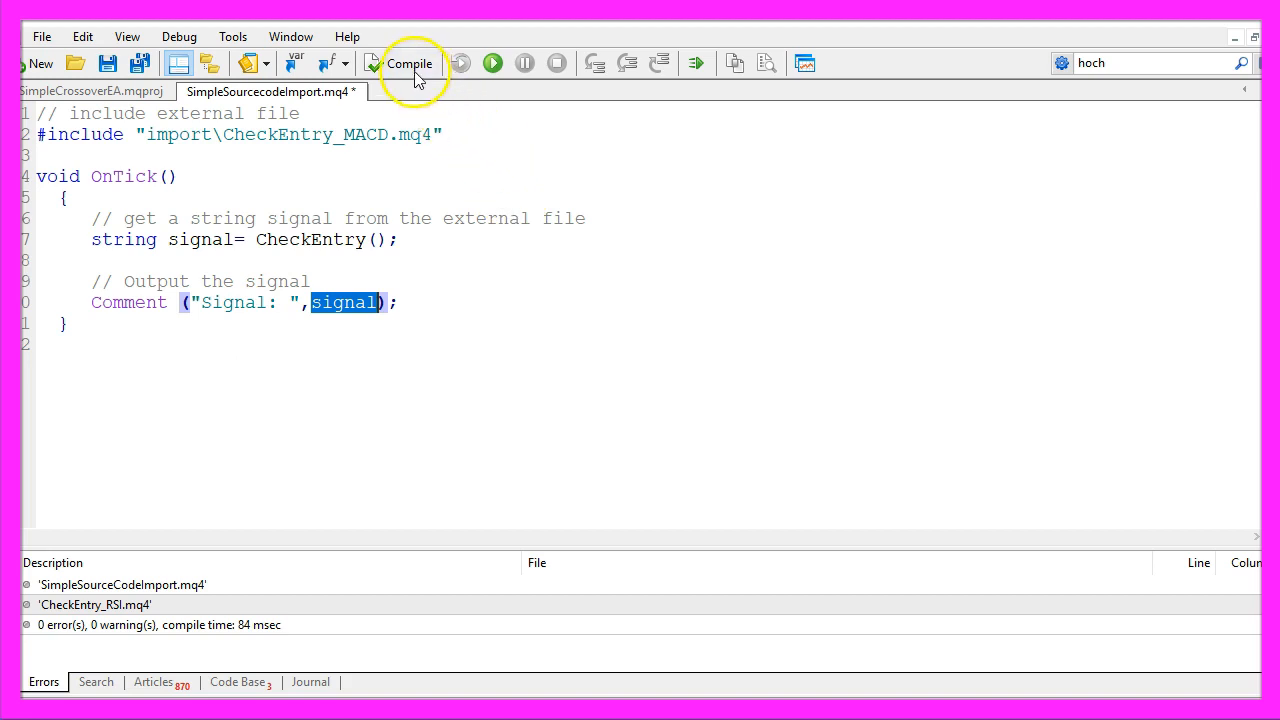
{"action": "mouse_move", "coordinate": [408, 62]}
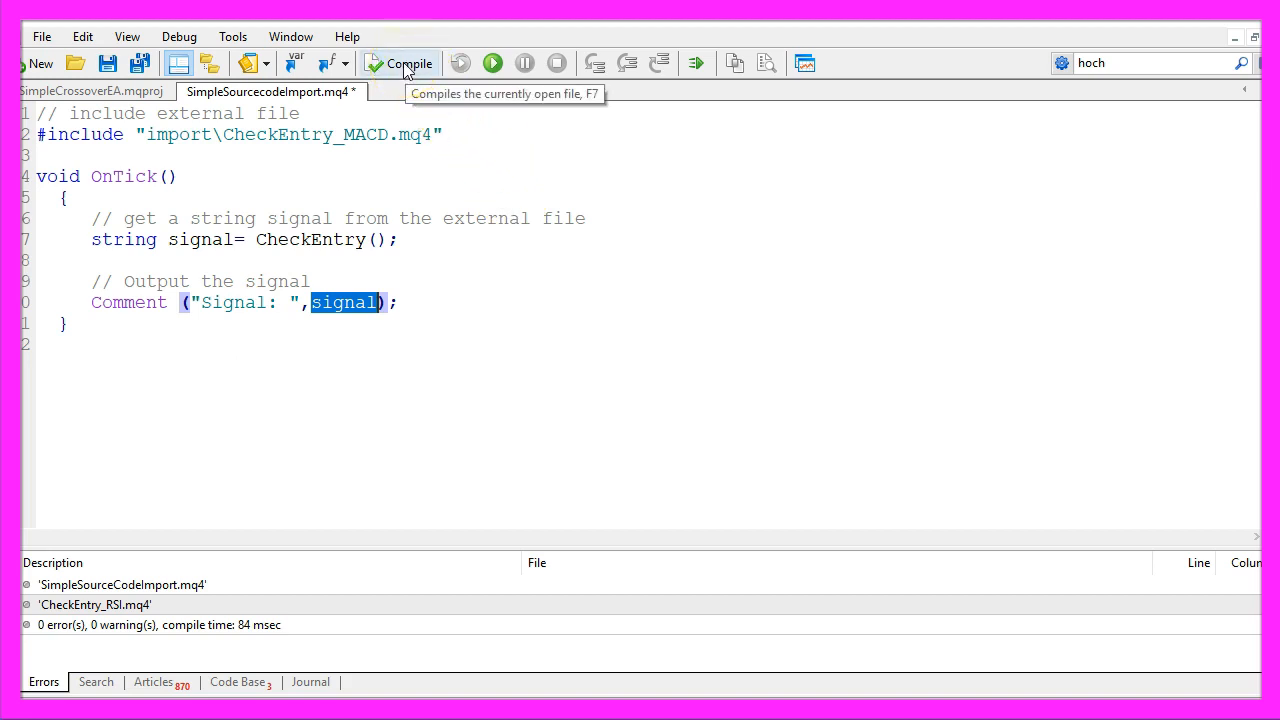
{"action": "left_click", "coordinate": [400, 62]}
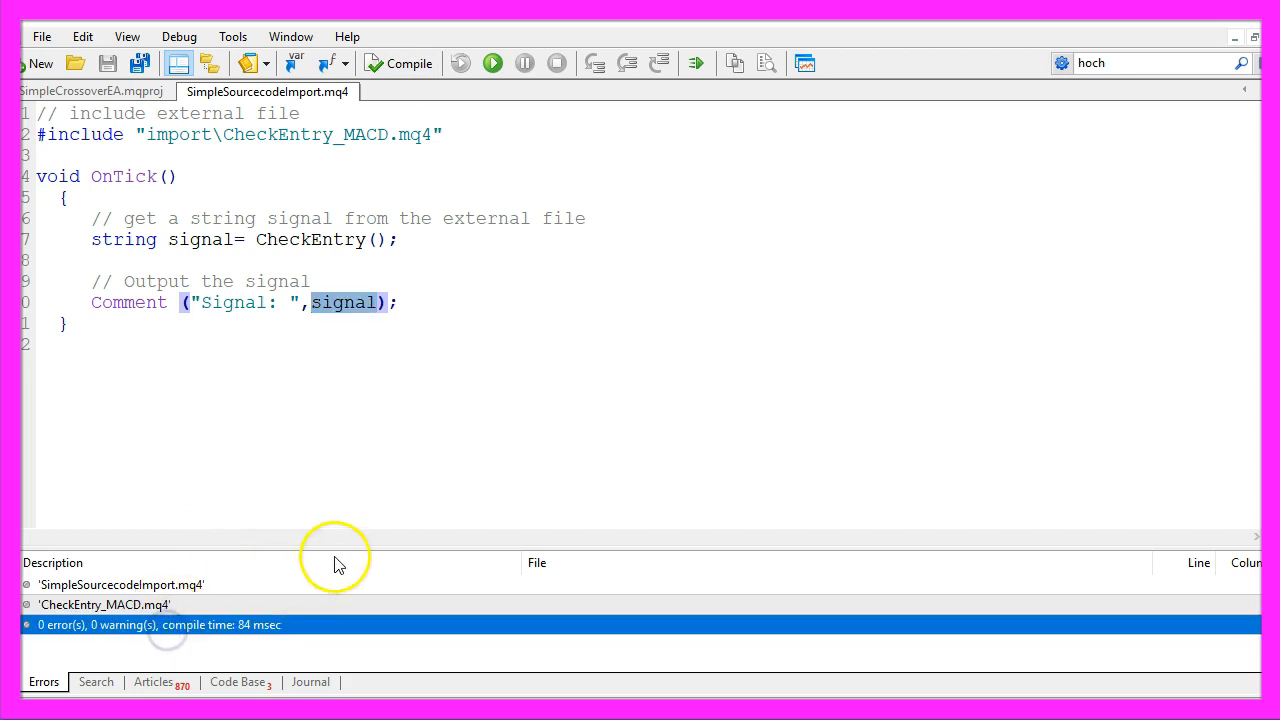
{"action": "mouse_move", "coordinate": [164, 134]}
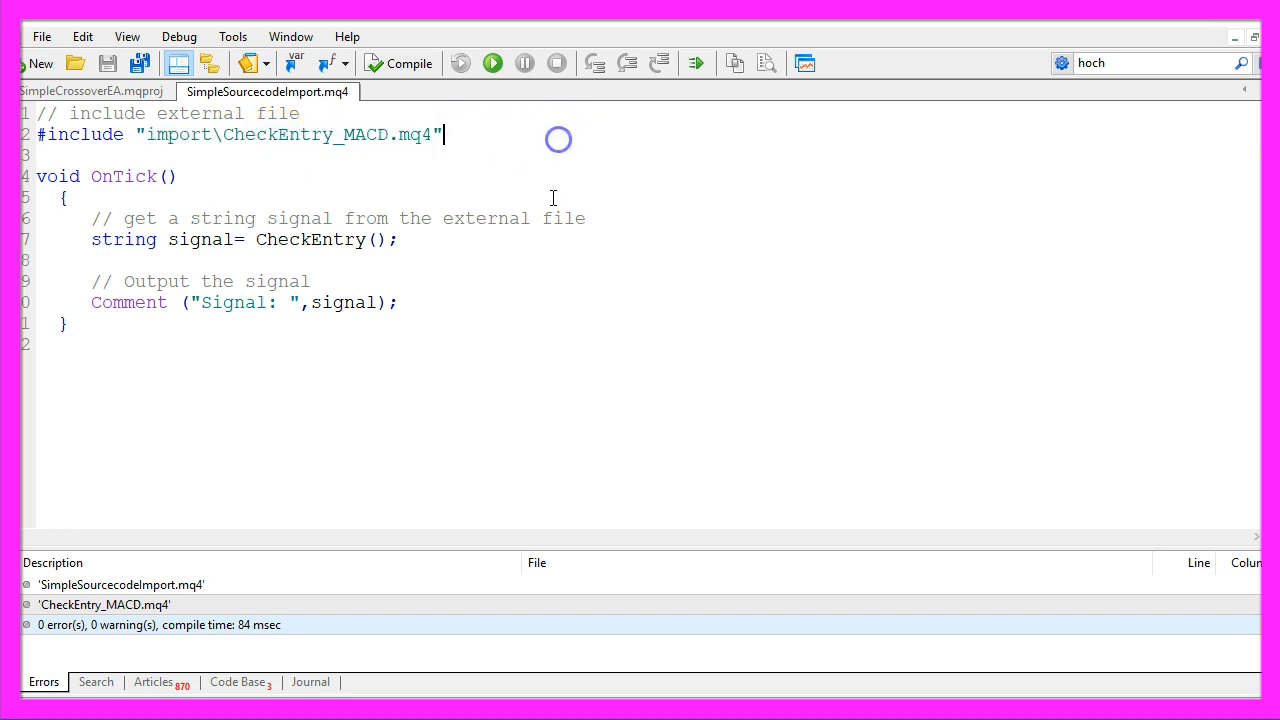
{"action": "mouse_move", "coordinate": [804, 62]}
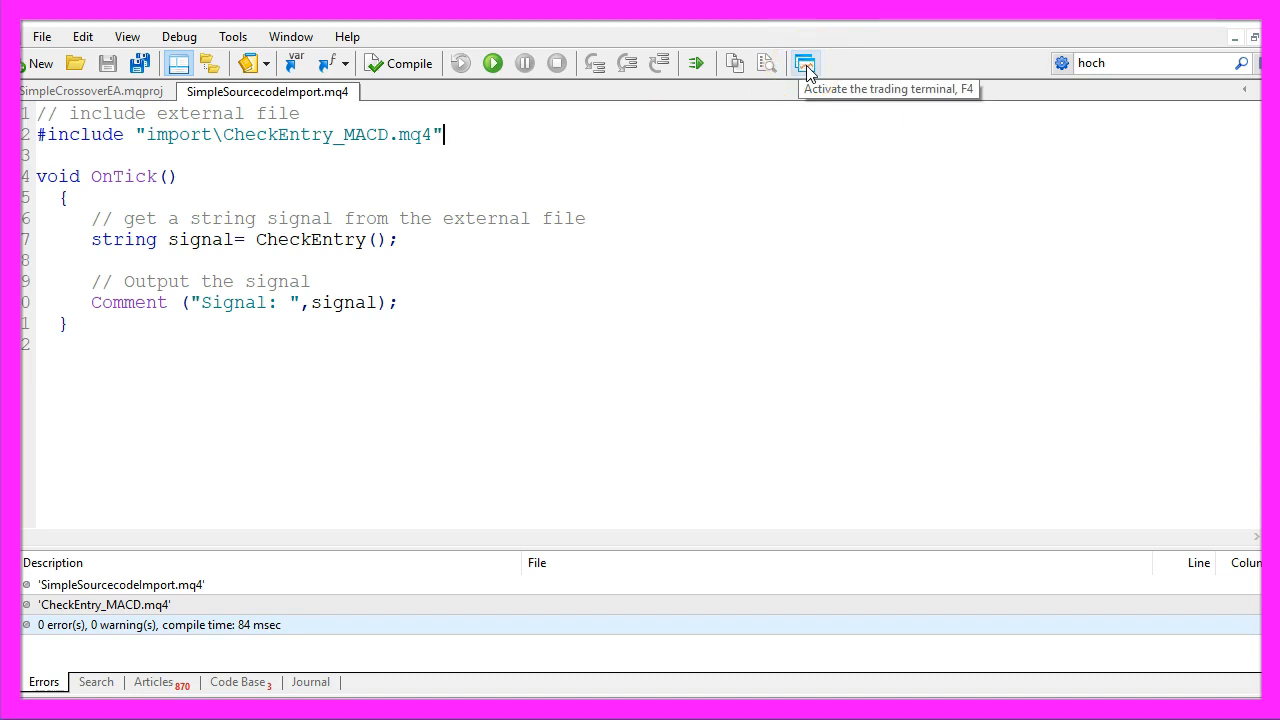
Switch to the trading terminal and show the Strategy Tester panel via the View menu
{"action": "left_click", "coordinate": [806, 62]}
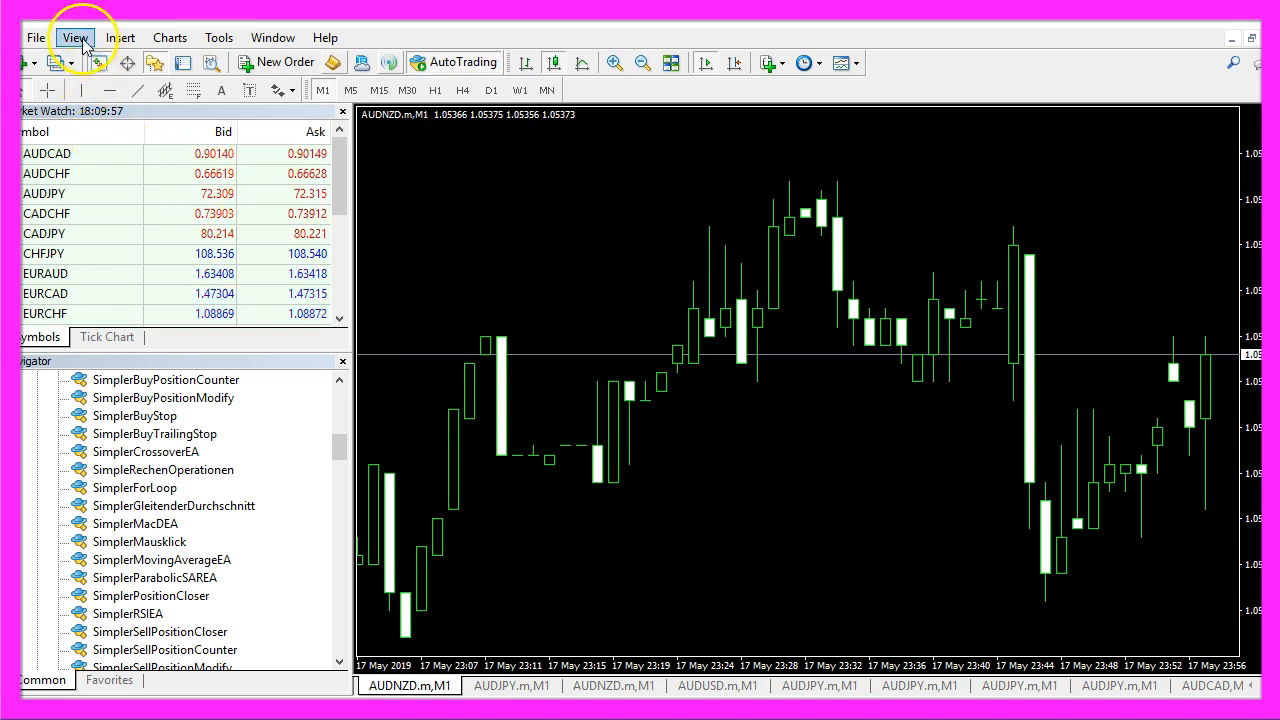
{"action": "left_click", "coordinate": [74, 36]}
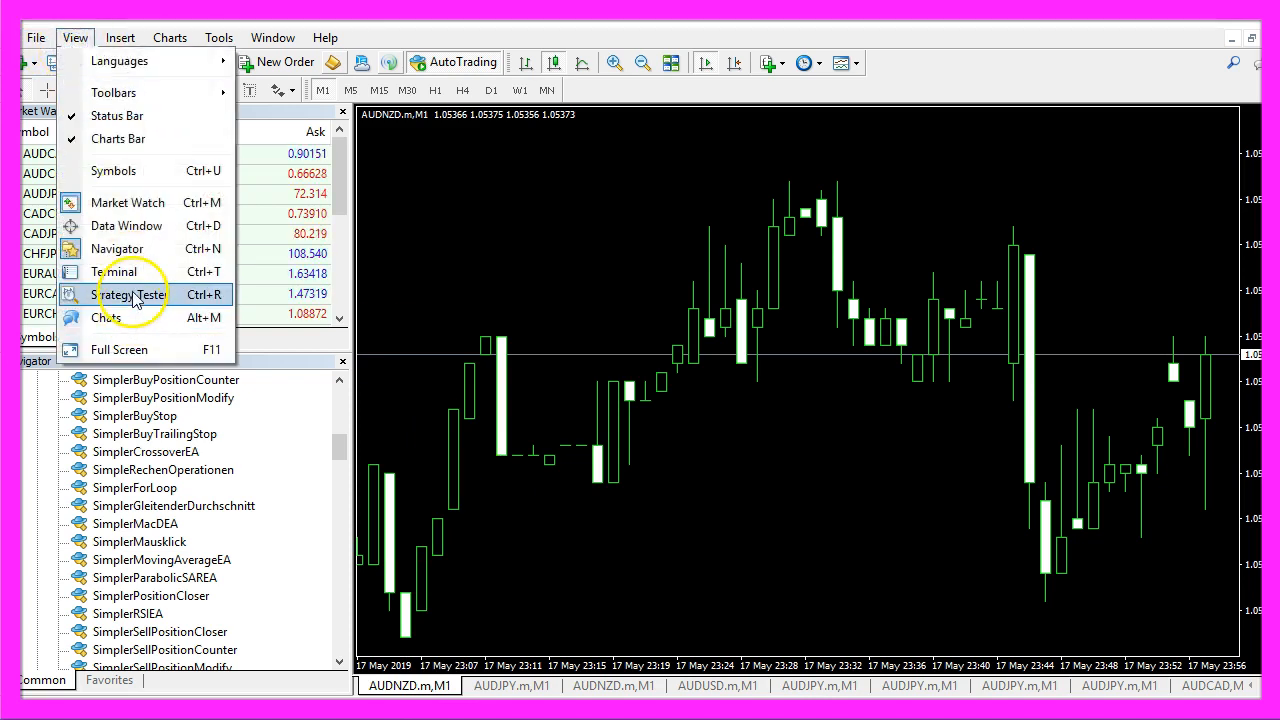
{"action": "mouse_move", "coordinate": [190, 294]}
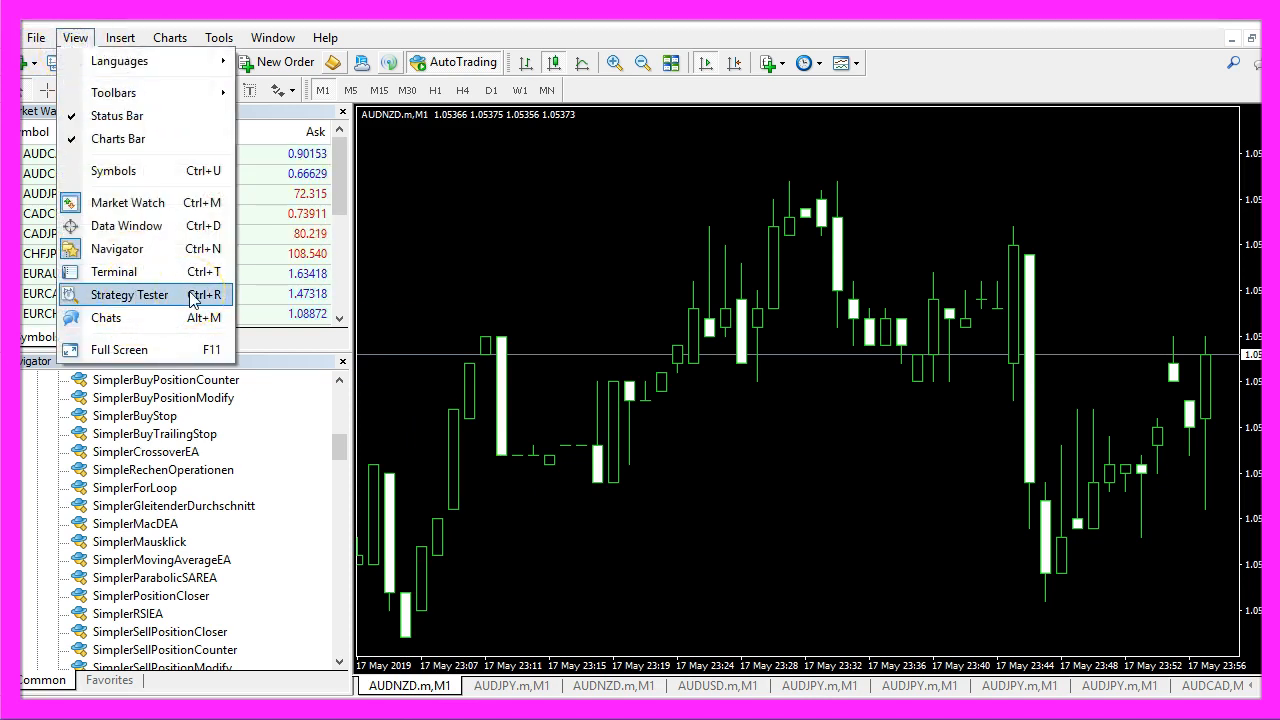
{"action": "left_click", "coordinate": [128, 294]}
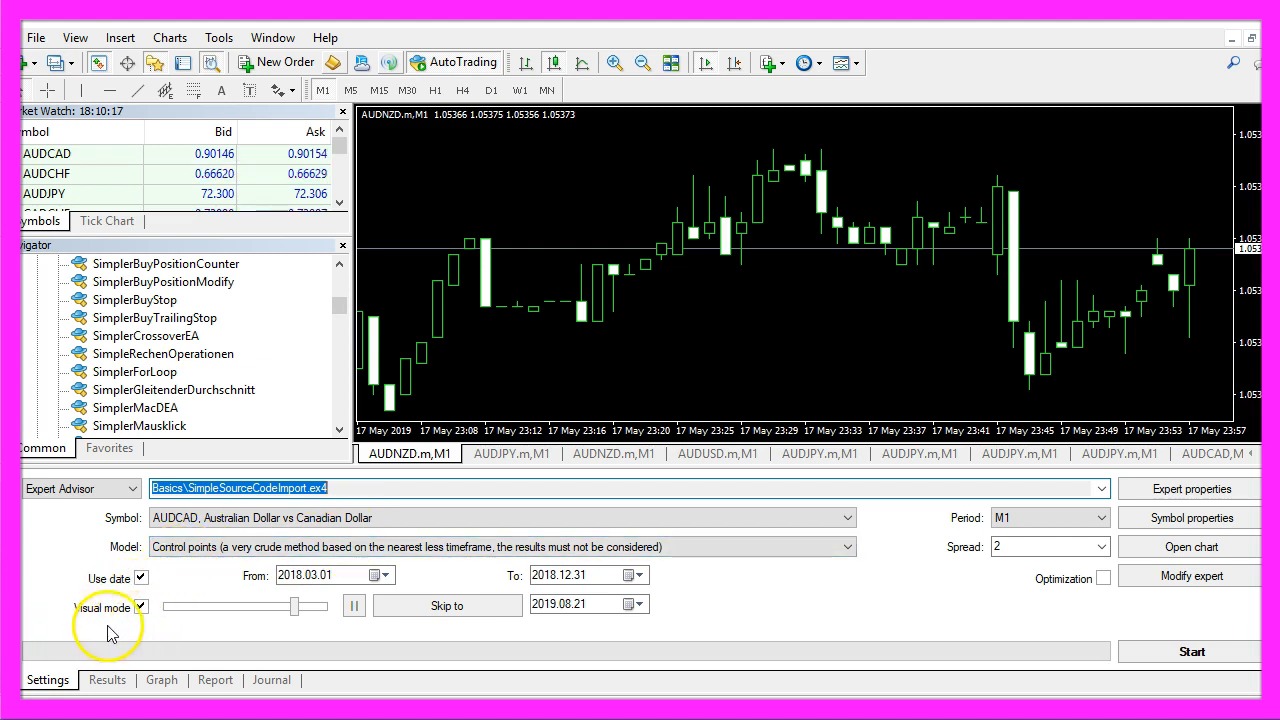
{"action": "mouse_move", "coordinate": [1192, 652]}
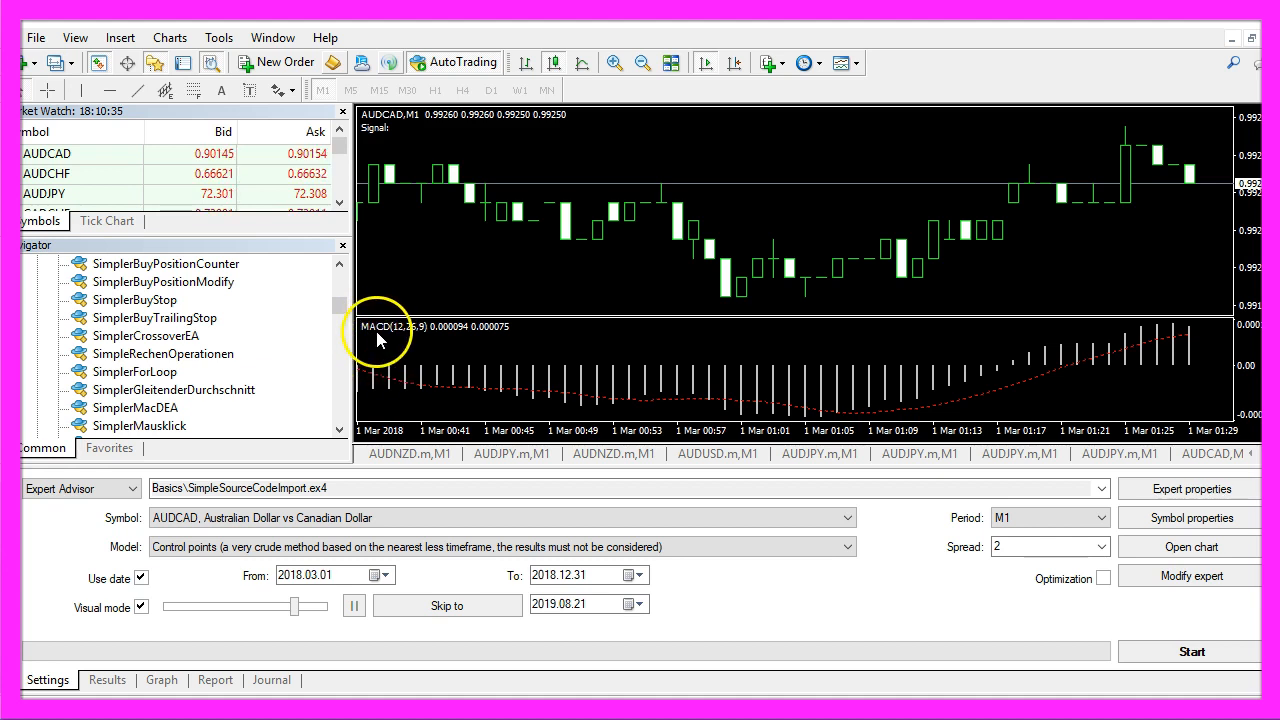
{"action": "mouse_move", "coordinate": [790, 358]}
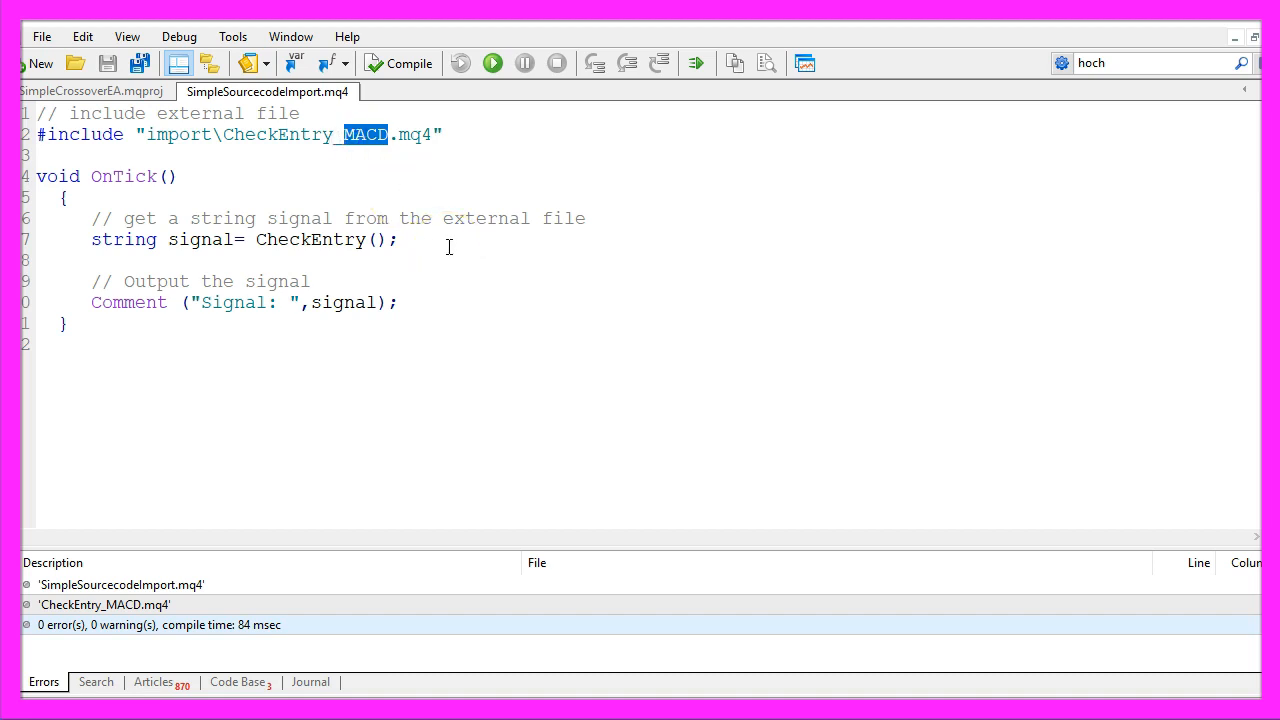
Change the include to CheckEntry_RSI.mq4 and recompile the EA
{"action": "type", "text": "RSI"}
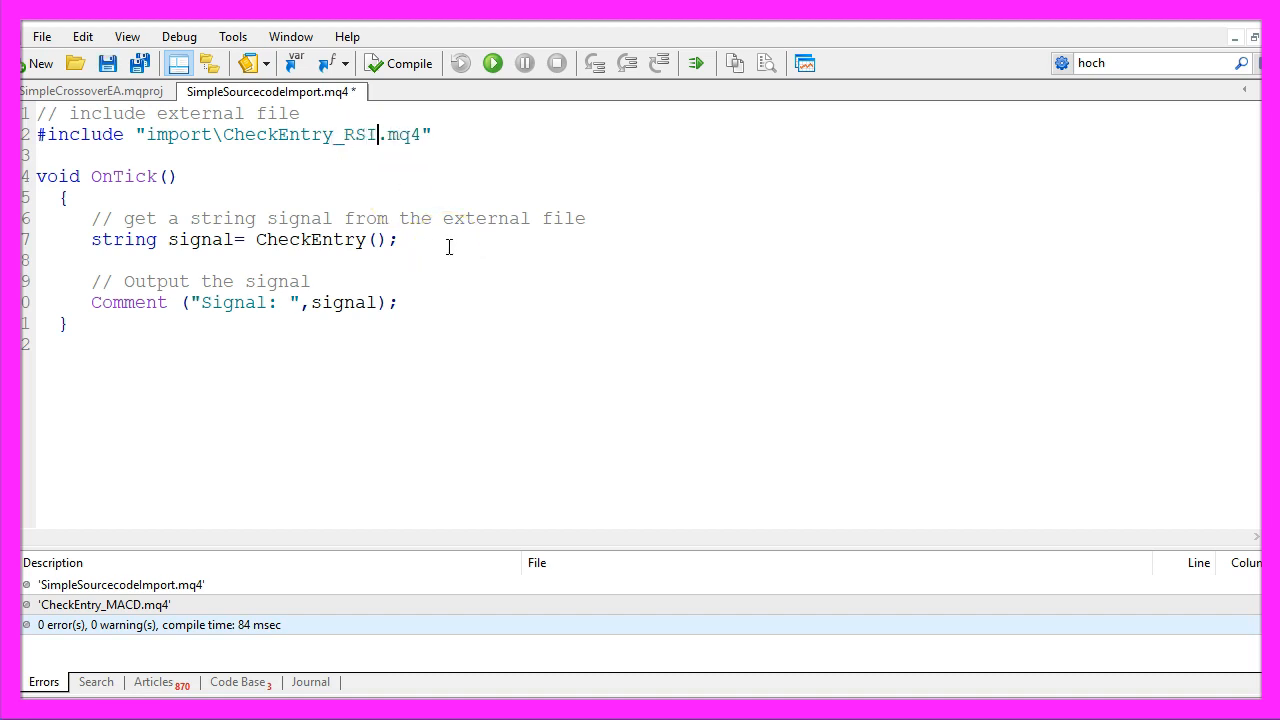
{"action": "left_click", "coordinate": [400, 62]}
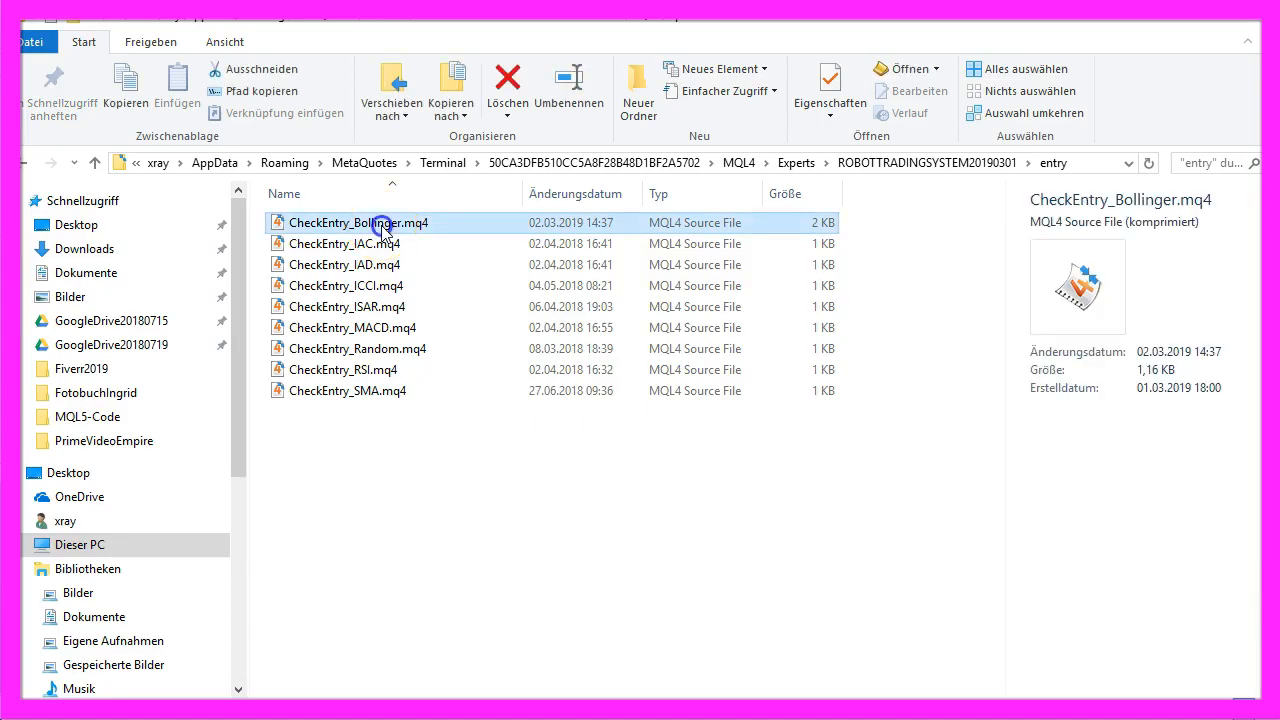
Browse the entry folder's CheckEntry_Bollinger, CheckEntry_IAD and CheckEntry_ISAR source files
{"action": "left_click", "coordinate": [344, 244]}
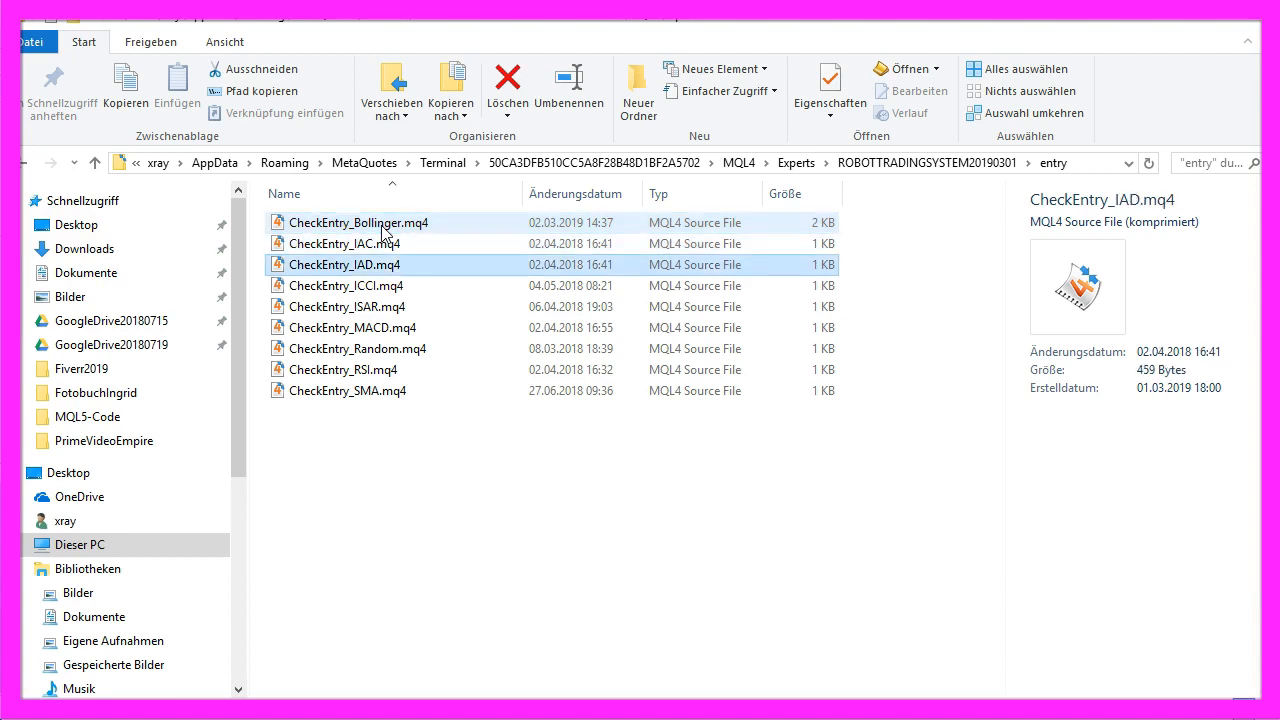
{"action": "left_click", "coordinate": [348, 306]}
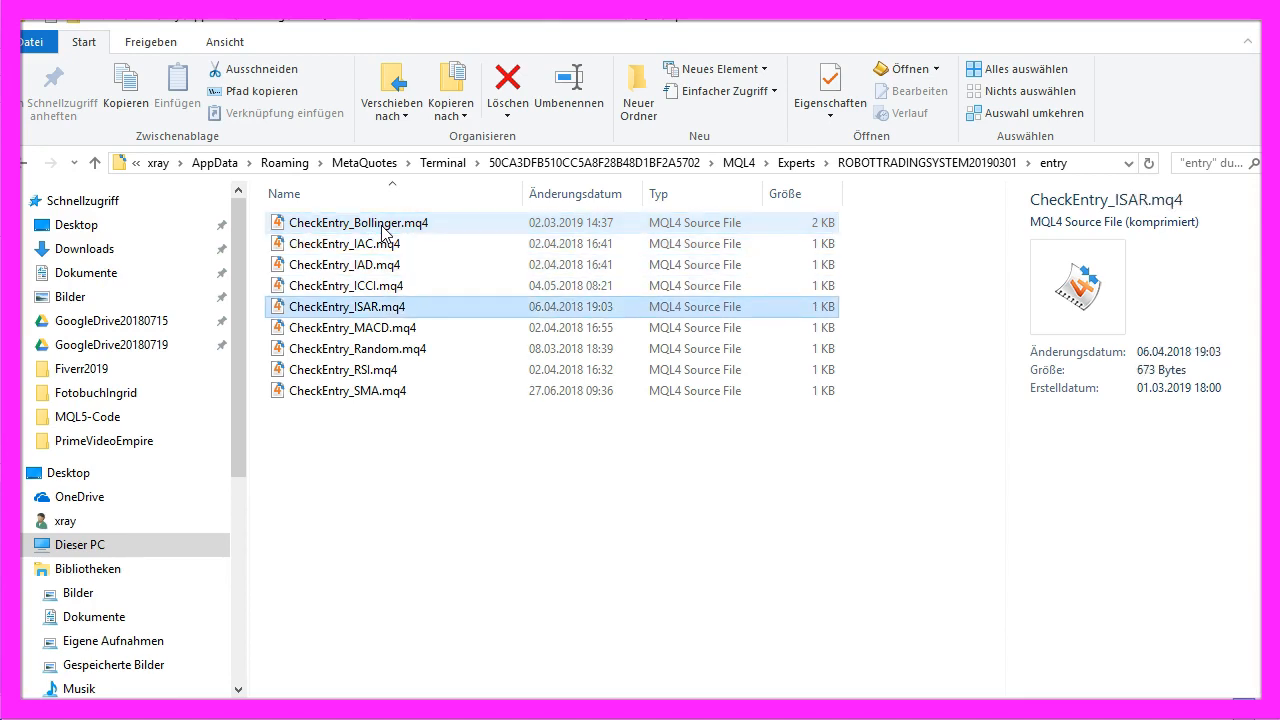
{"action": "left_click", "coordinate": [356, 348]}
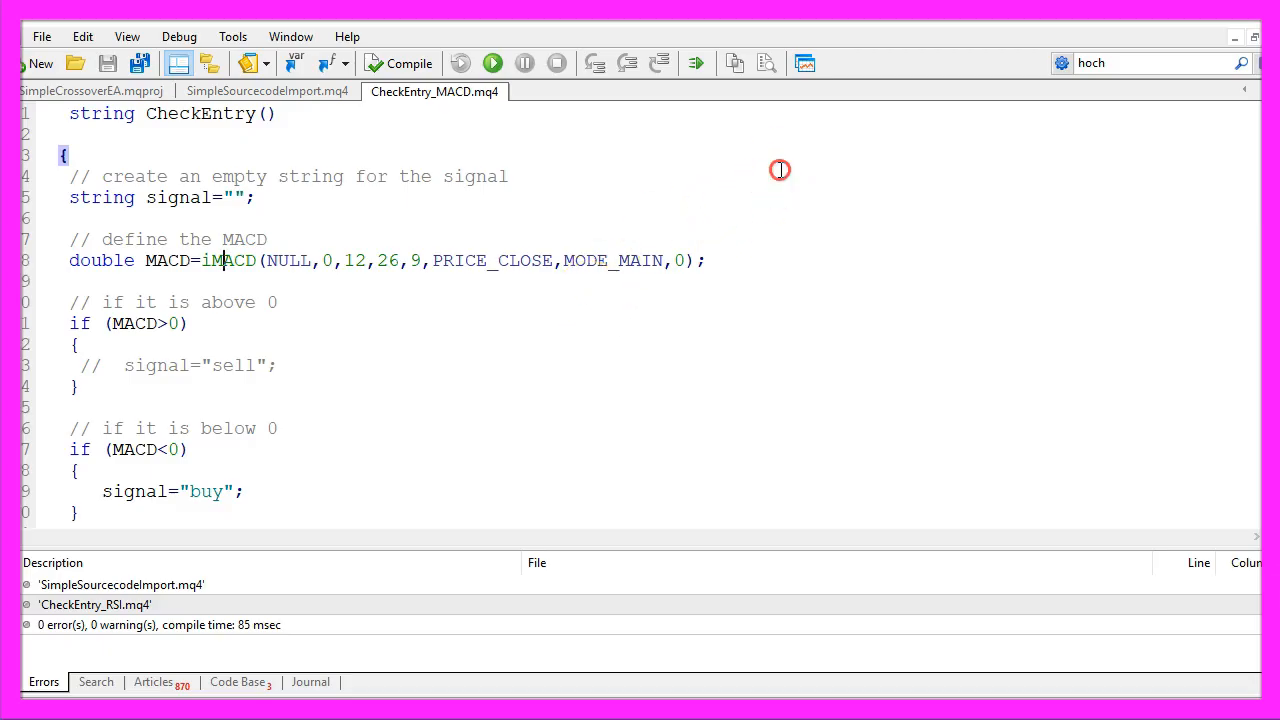
Scroll through CheckEntry_MACD.mq4 to review its buy and sell conditions
{"action": "scroll", "scroll_direction": "down", "scroll_amount": 3}
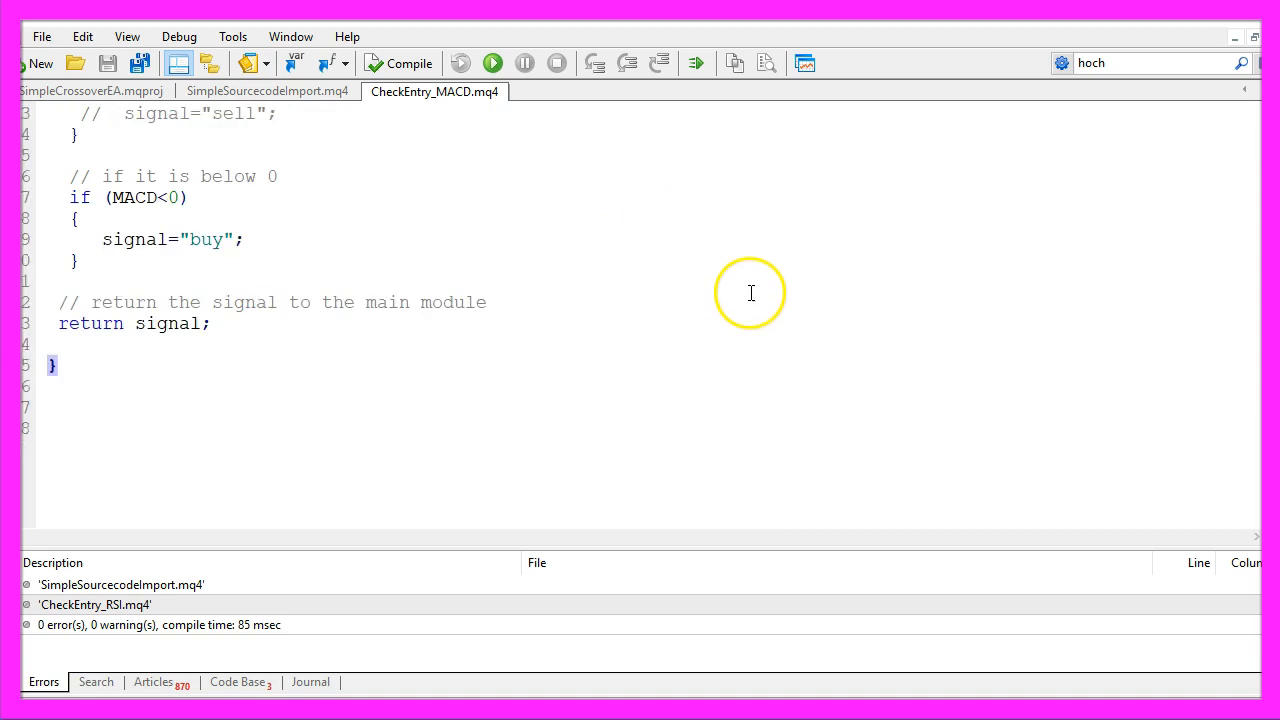
{"action": "scroll", "scroll_direction": "up", "scroll_amount": 3}
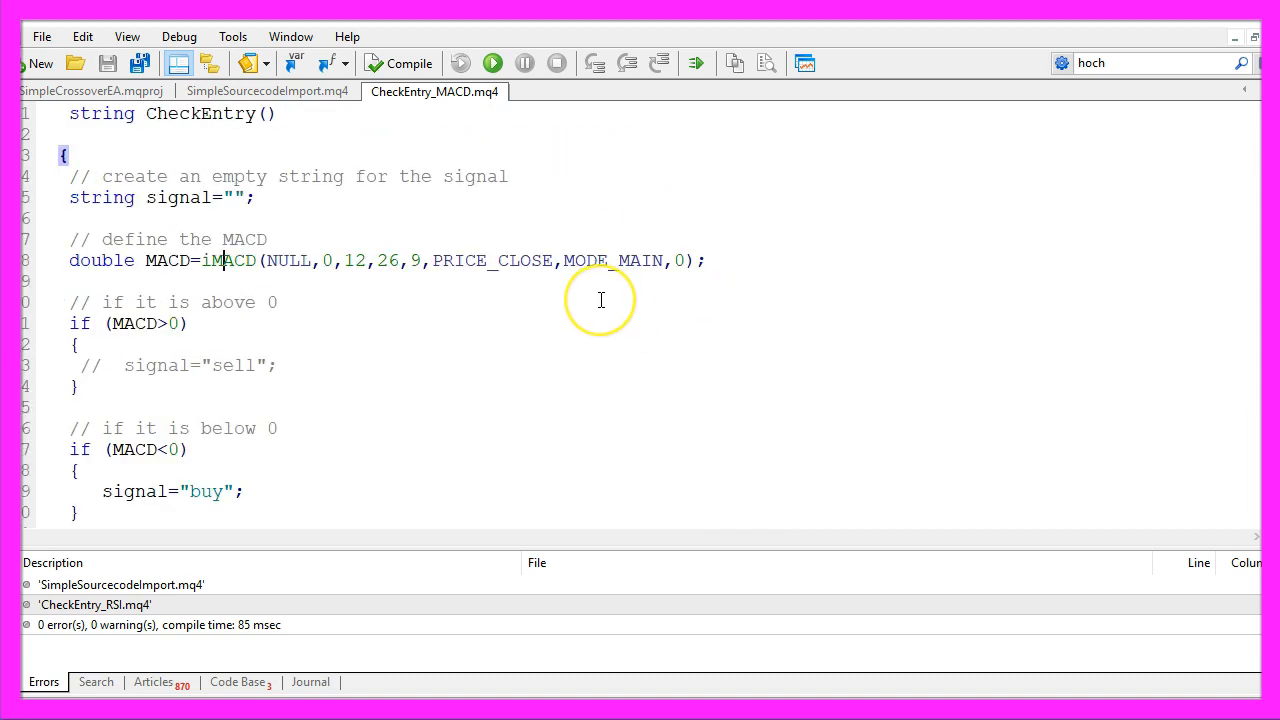
{"action": "mouse_move", "coordinate": [580, 270]}
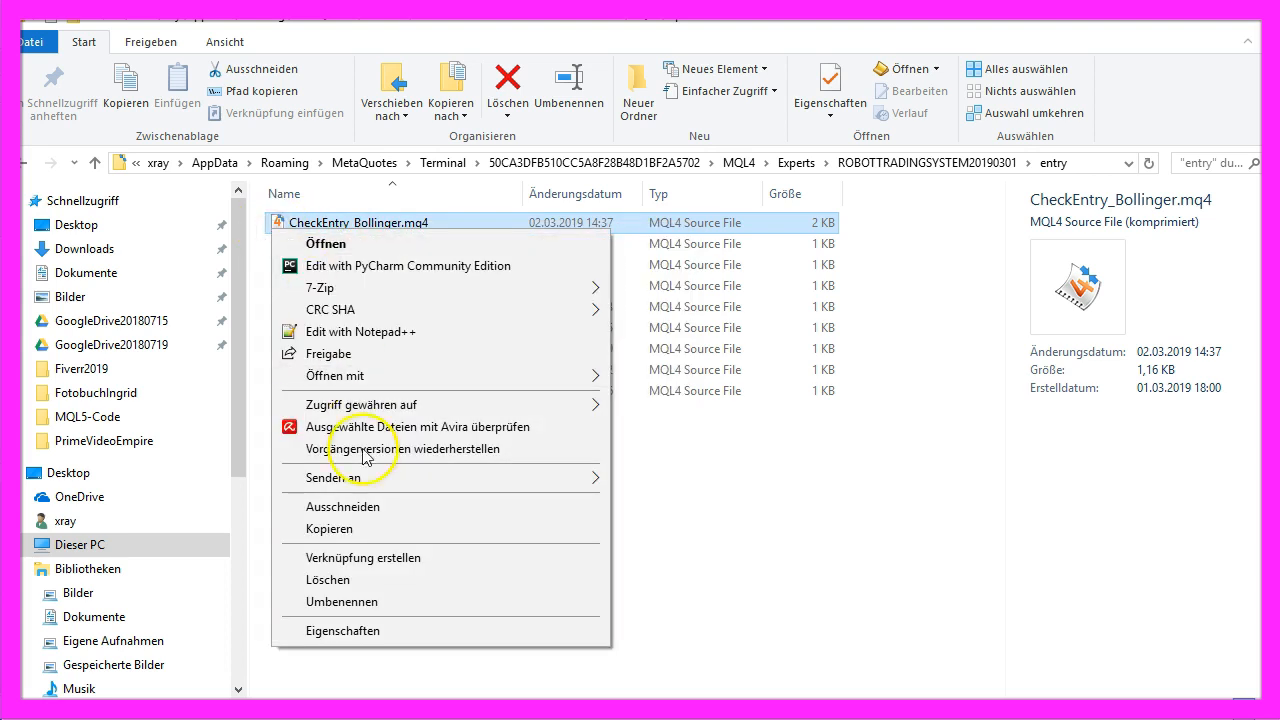
Copy CheckEntry_Bollinger.mq4 into the Basics\import folder next to the MACD and RSI files
{"action": "left_click", "coordinate": [490, 532]}
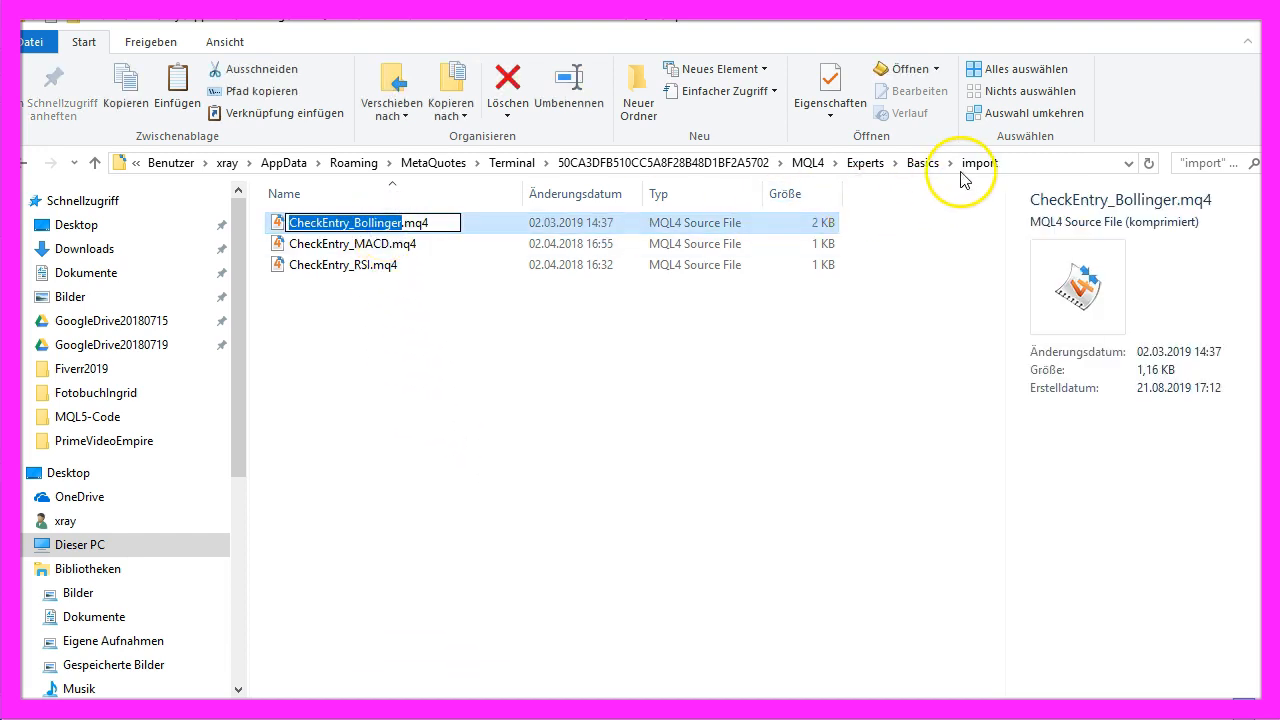
{"action": "mouse_move", "coordinate": [976, 184]}
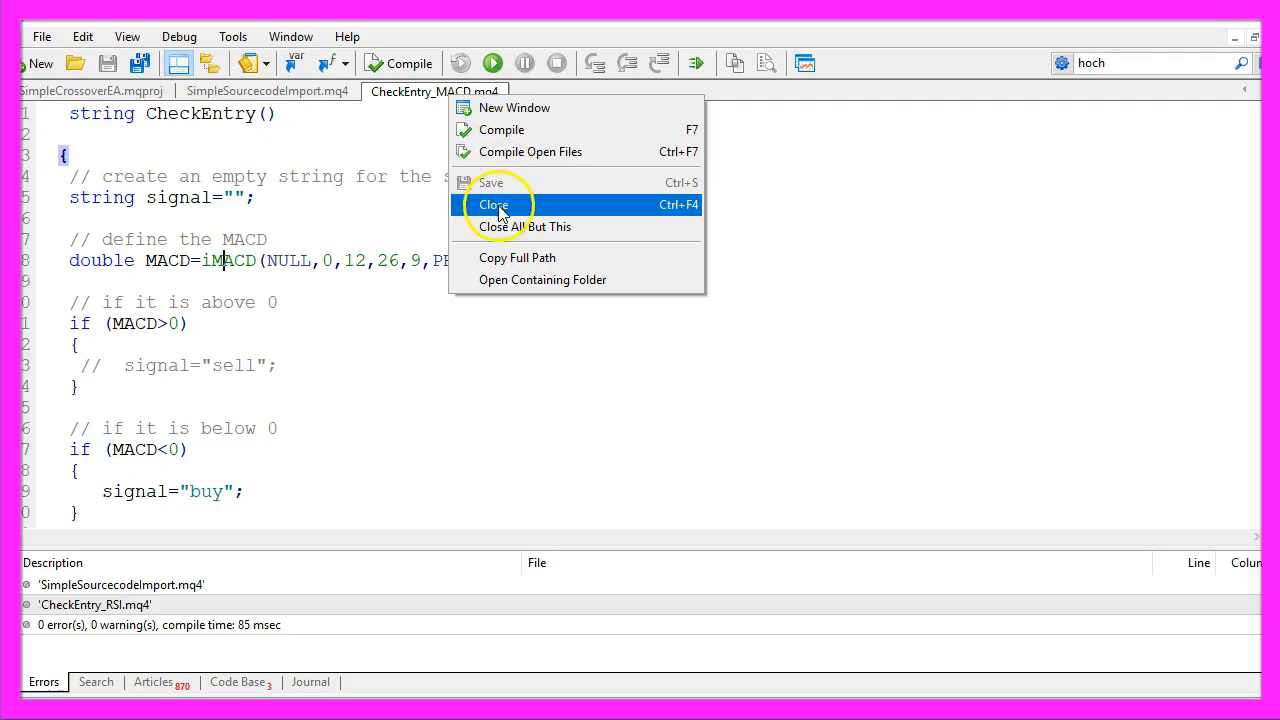
Close the CheckEntry_MACD.mq4 tab in MetaEditor
{"action": "left_click", "coordinate": [492, 204]}
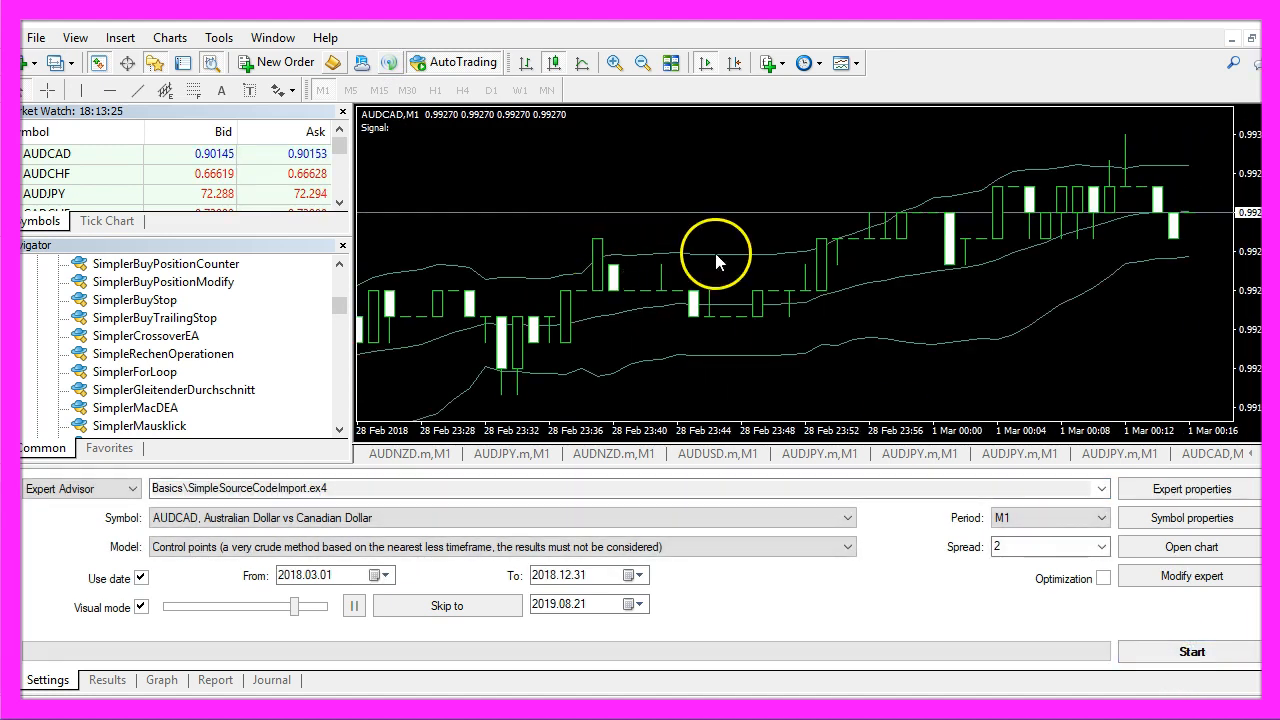
{"action": "mouse_move", "coordinate": [730, 330]}
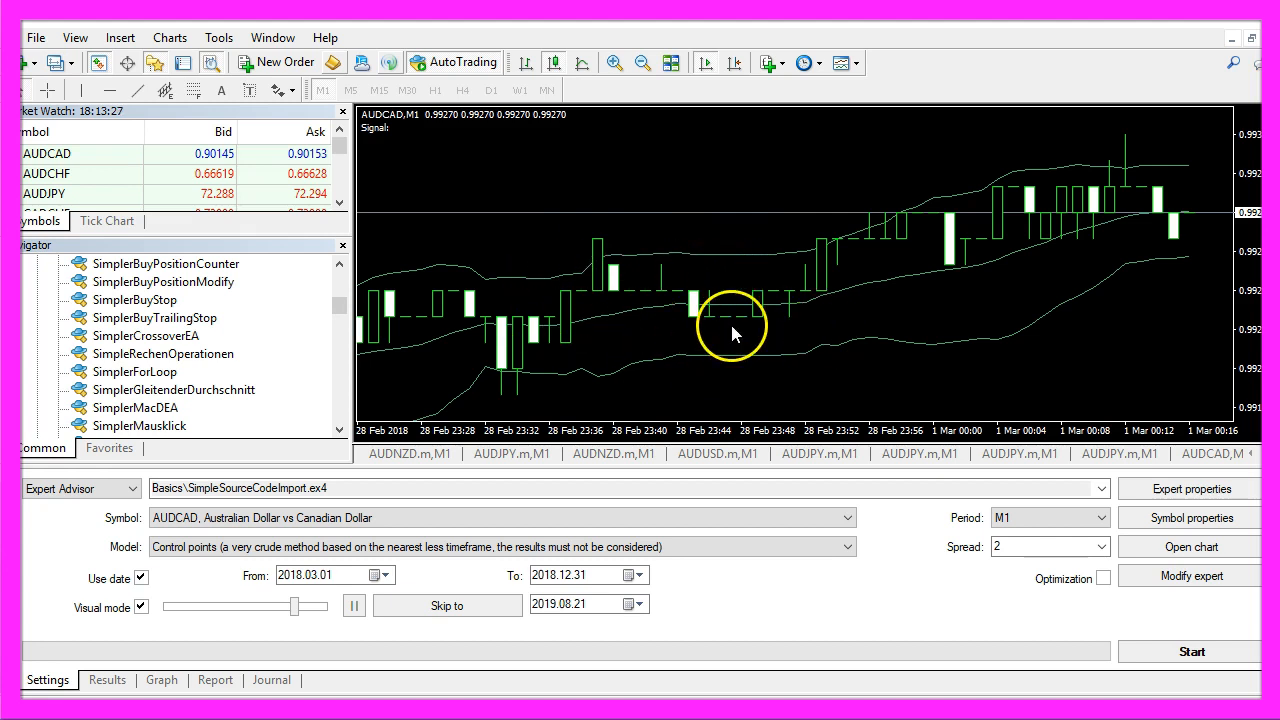
{"action": "mouse_move", "coordinate": [600, 358]}
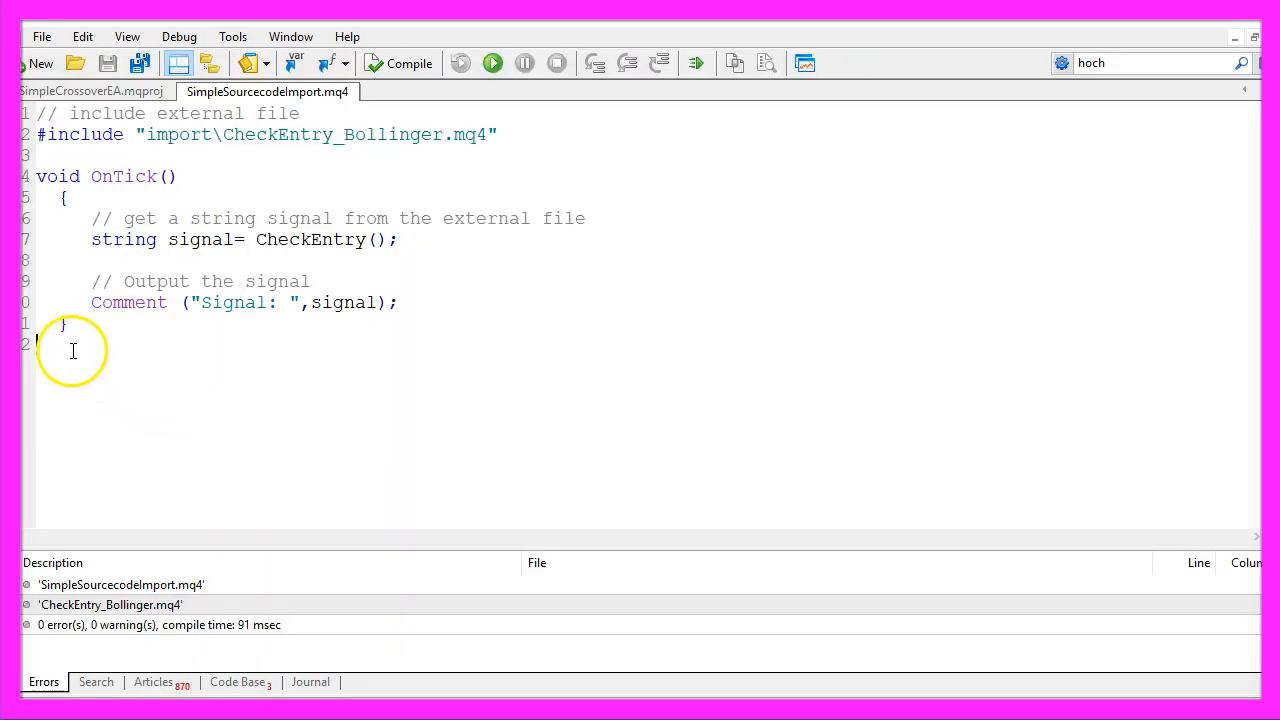
Select all of the SimpleSourceCodeImport.mq4 code with Ctrl+A
{"action": "key", "text": "ctrl+a"}
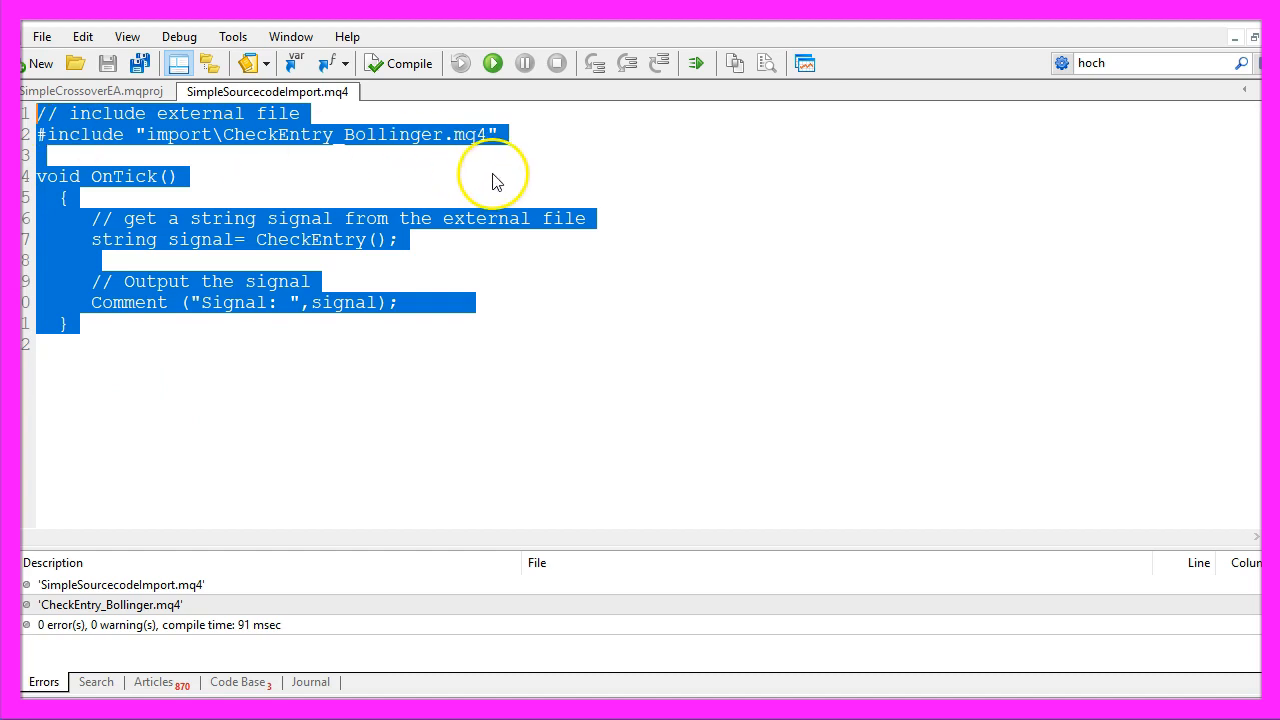
{"action": "mouse_move", "coordinate": [464, 264]}
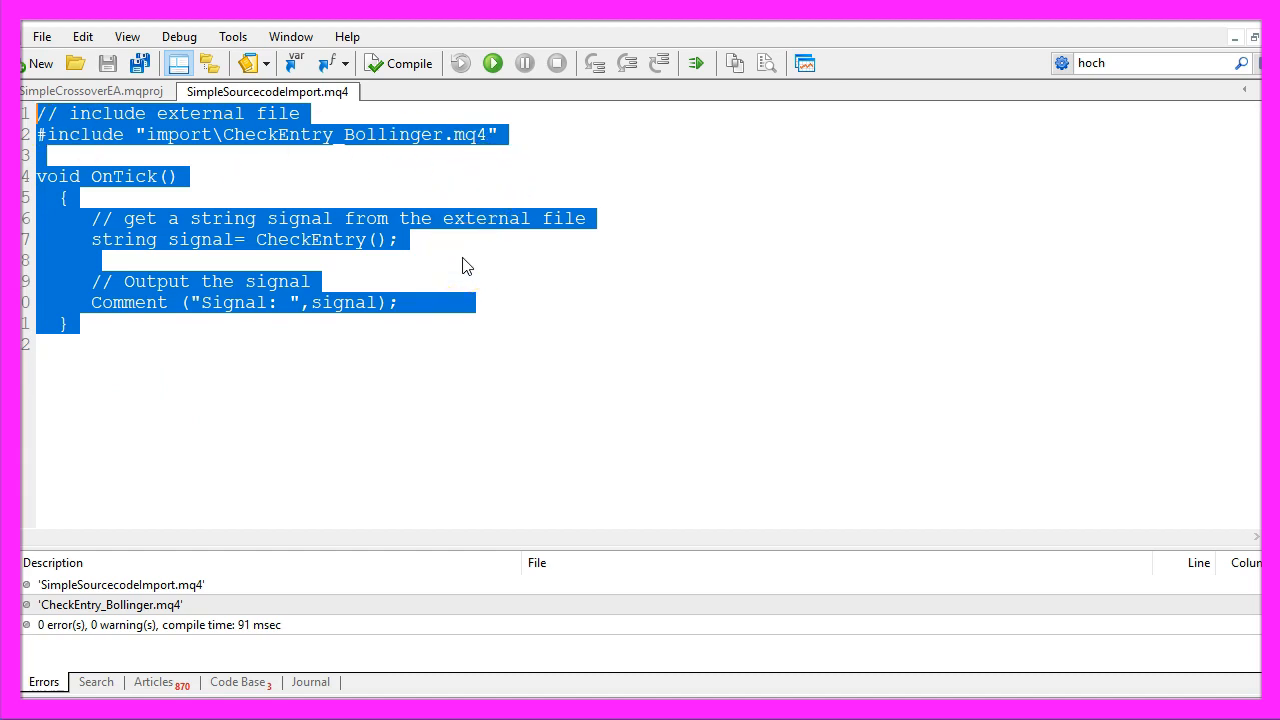